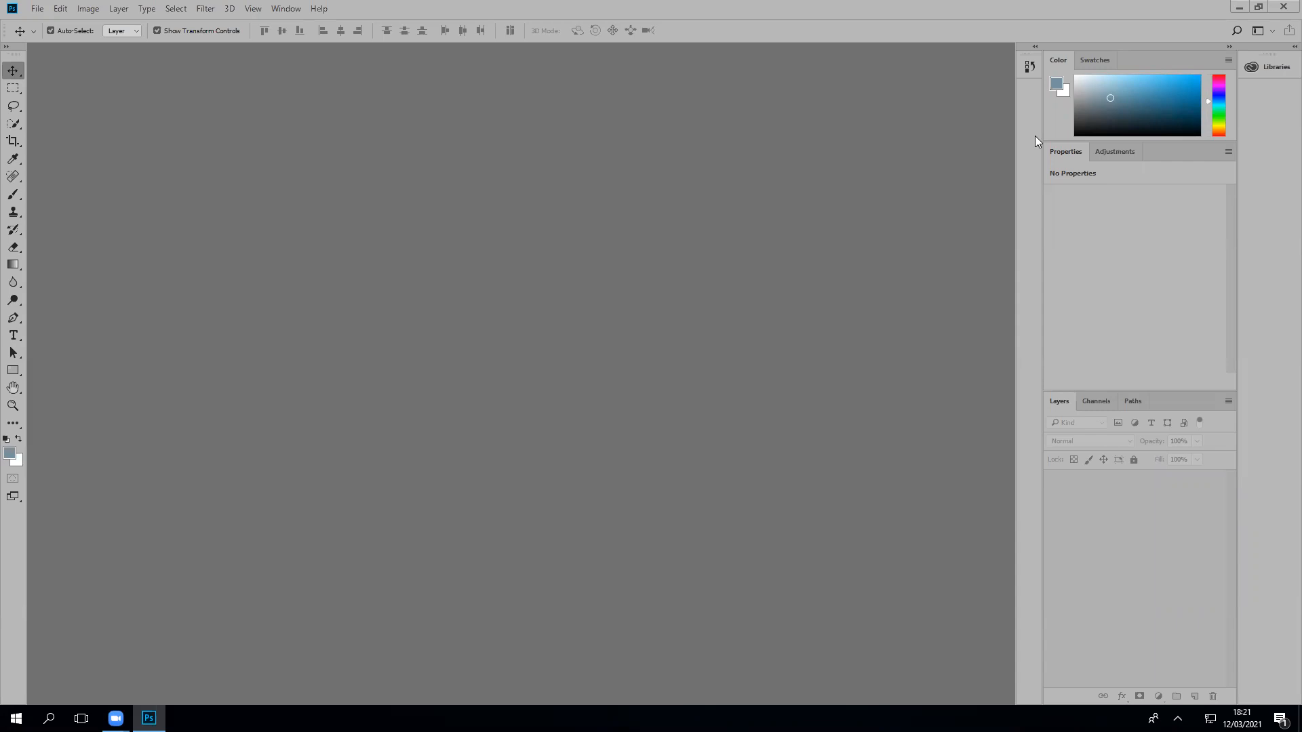
Step: Open the File menu in Photoshop
left_click(37, 9)
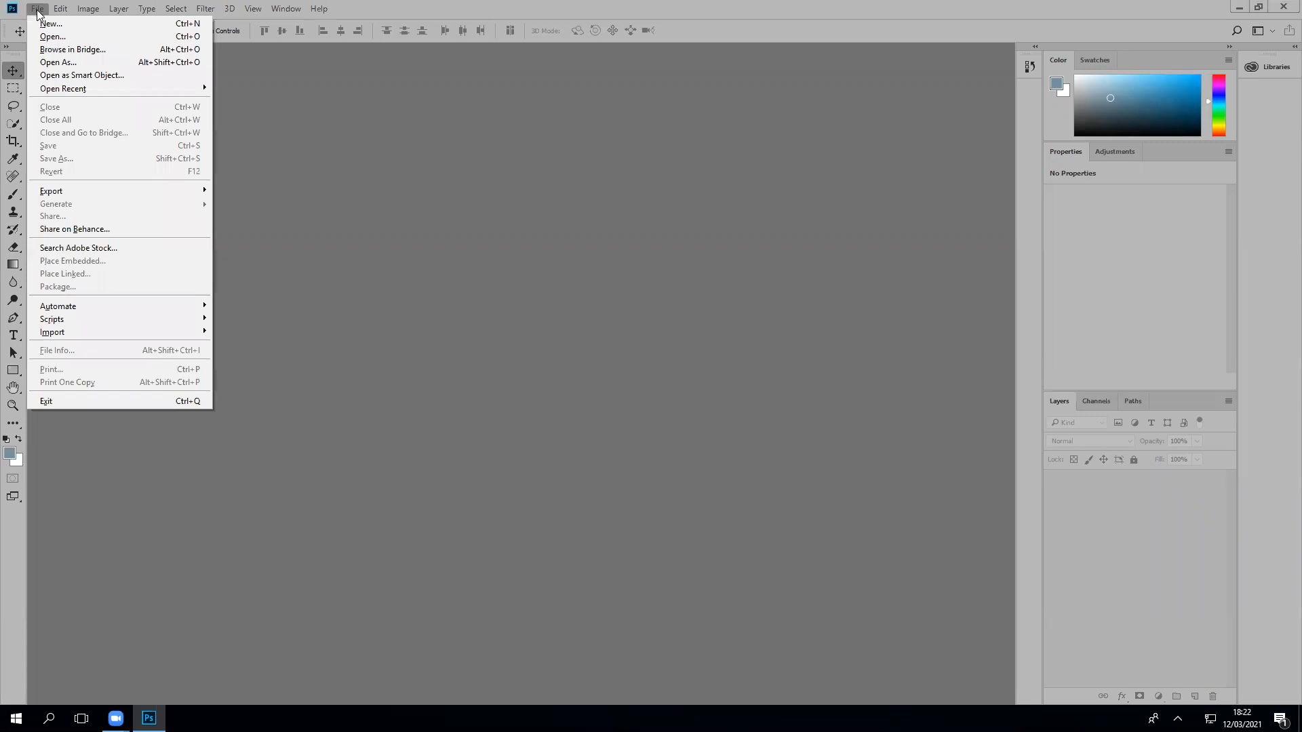
Step: Open Image Resize 01.jpg from the Photoshop Tutorial Images folder
left_click(51, 36)
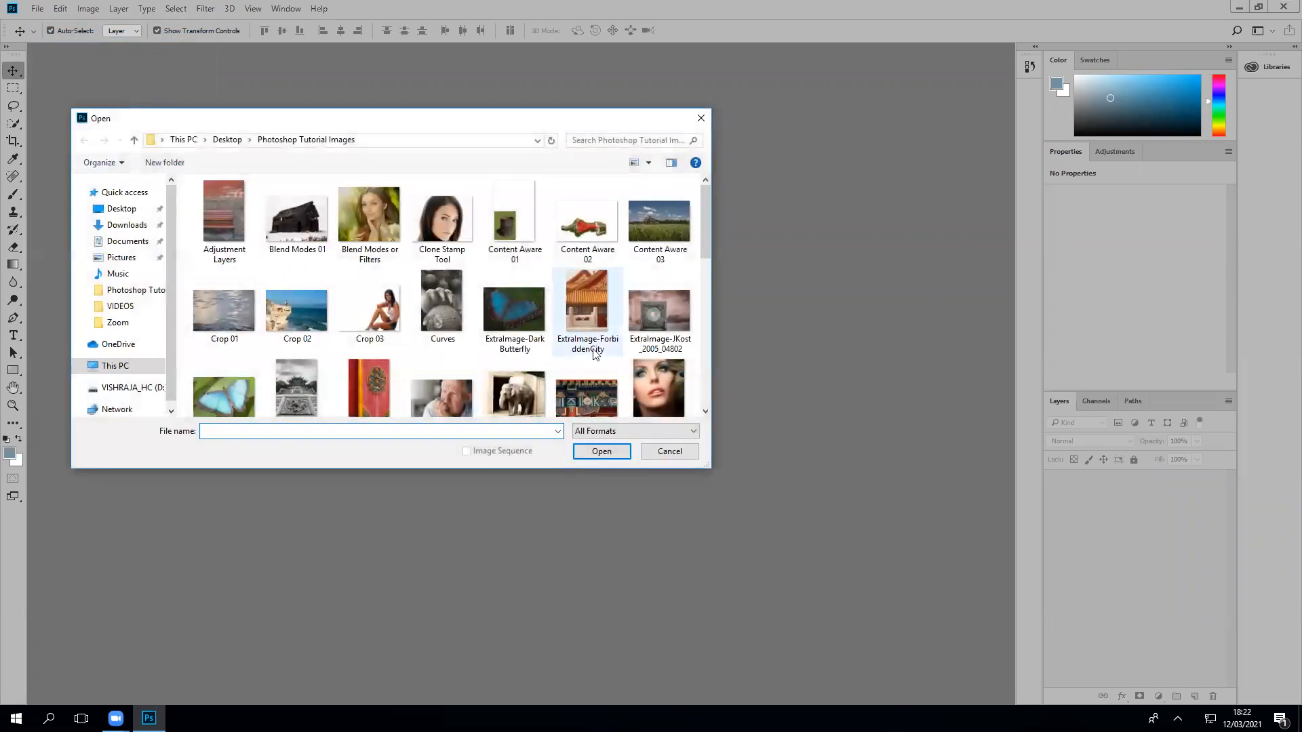
left_click(659, 219)
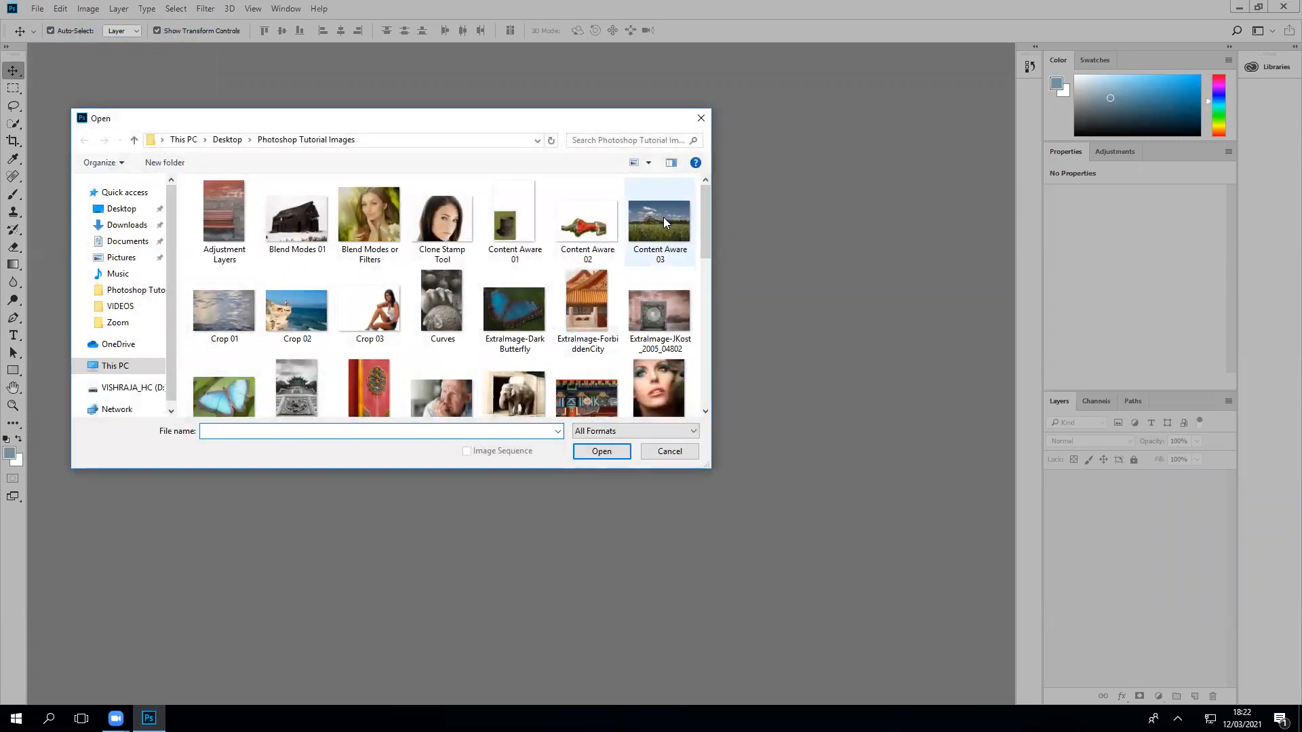
mouse_move(659, 220)
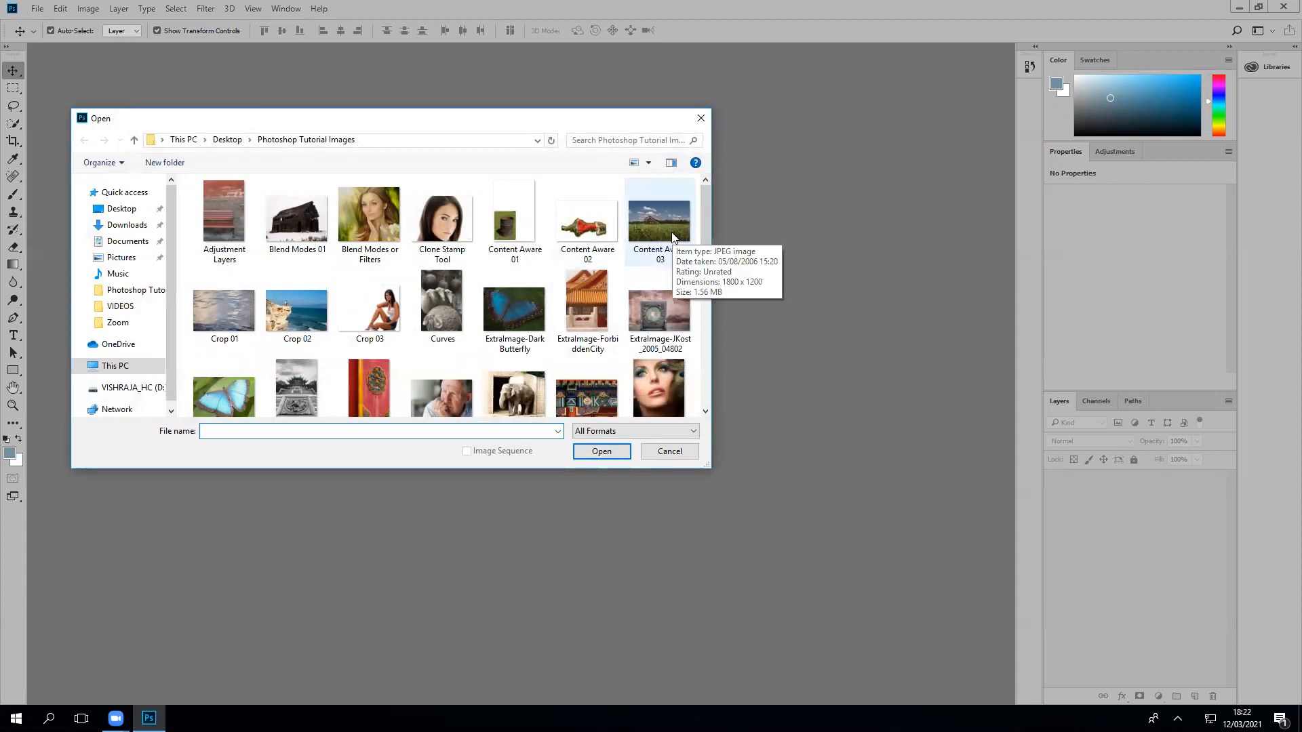
left_click(601, 450)
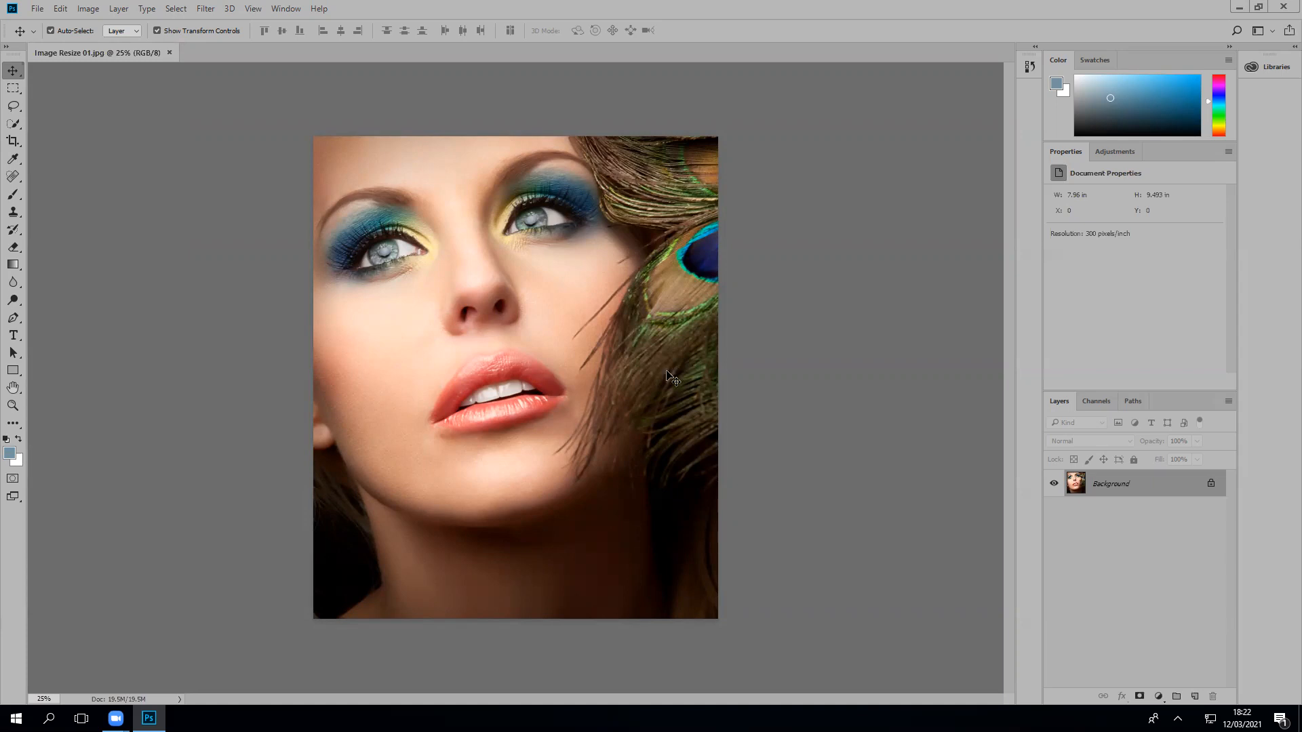
mouse_move(83, 7)
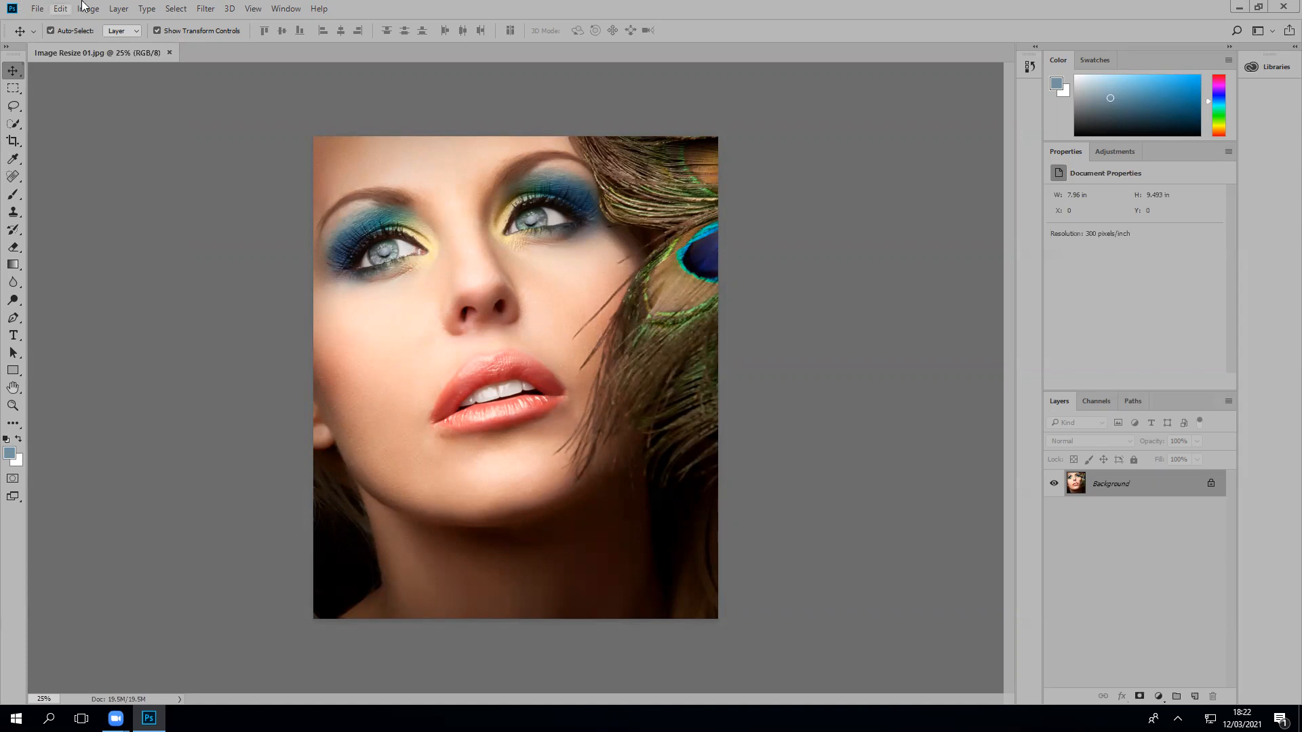
Step: Launch Filter > Filter Gallery and zoom the preview out to fit the portrait
left_click(204, 8)
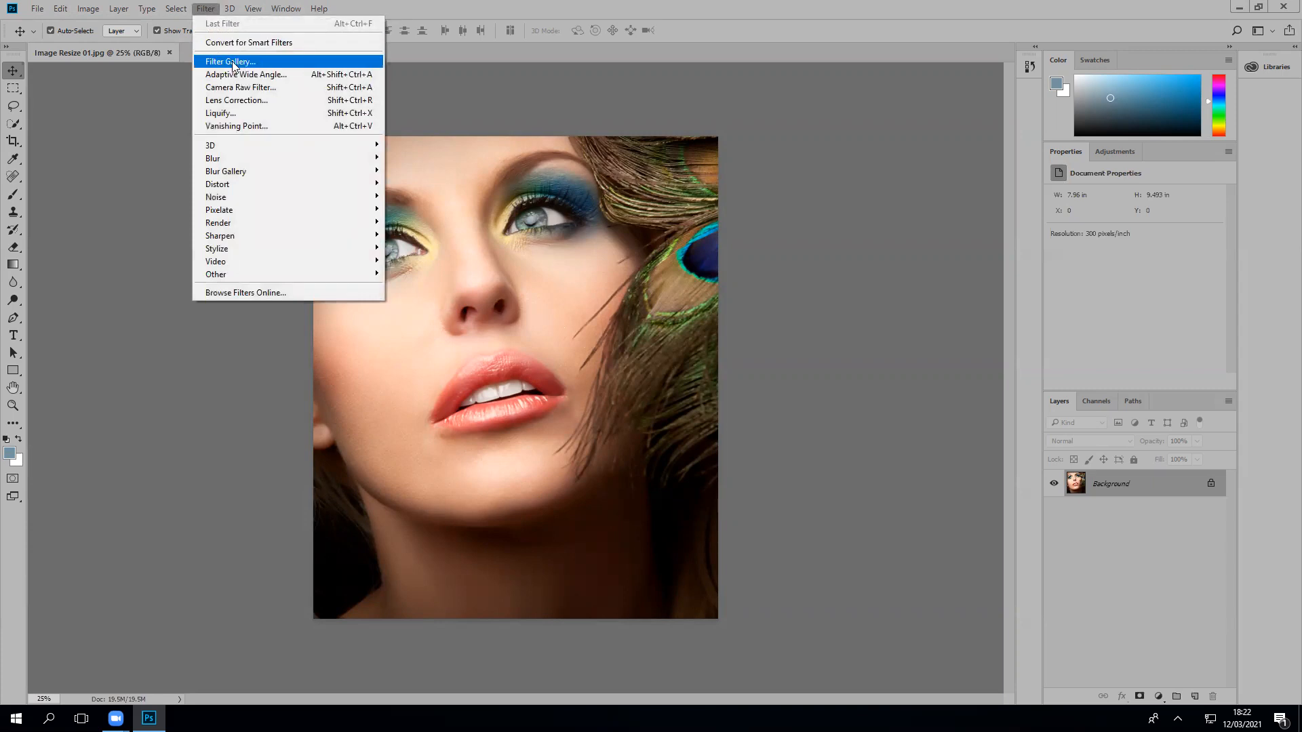
left_click(230, 62)
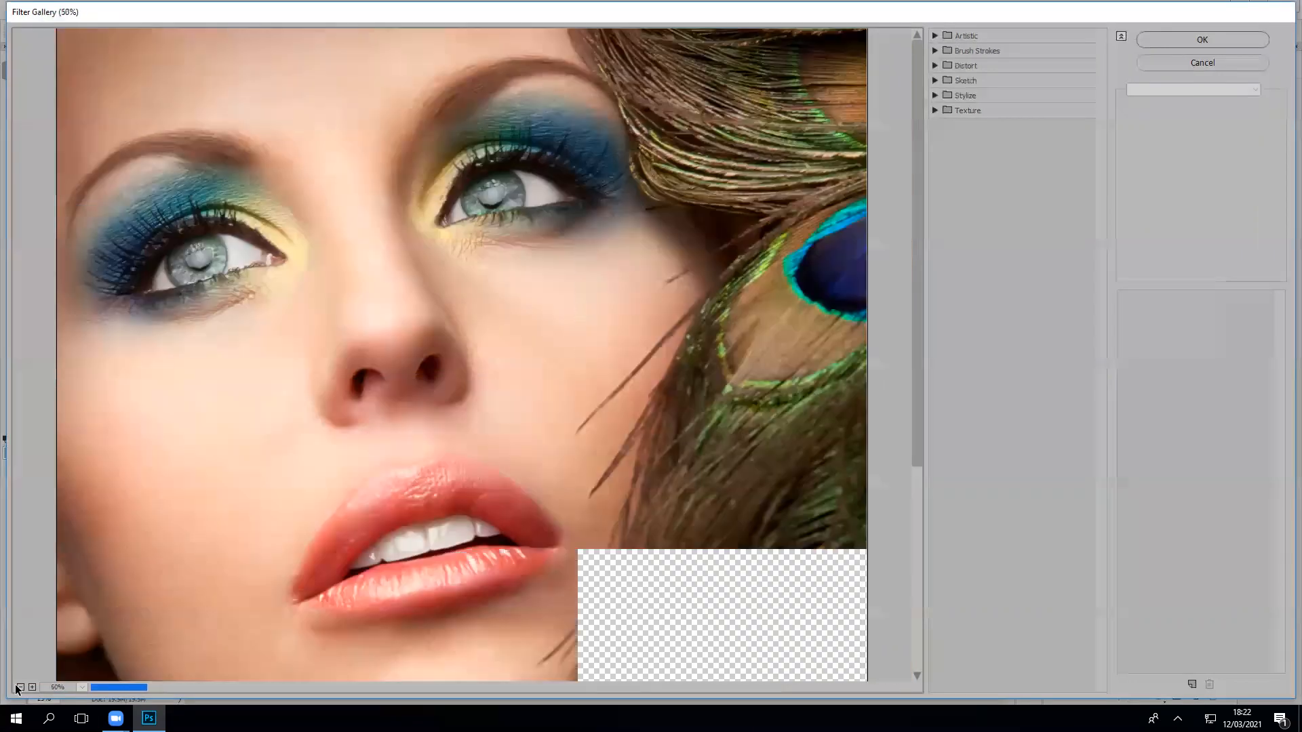
left_click(32, 687)
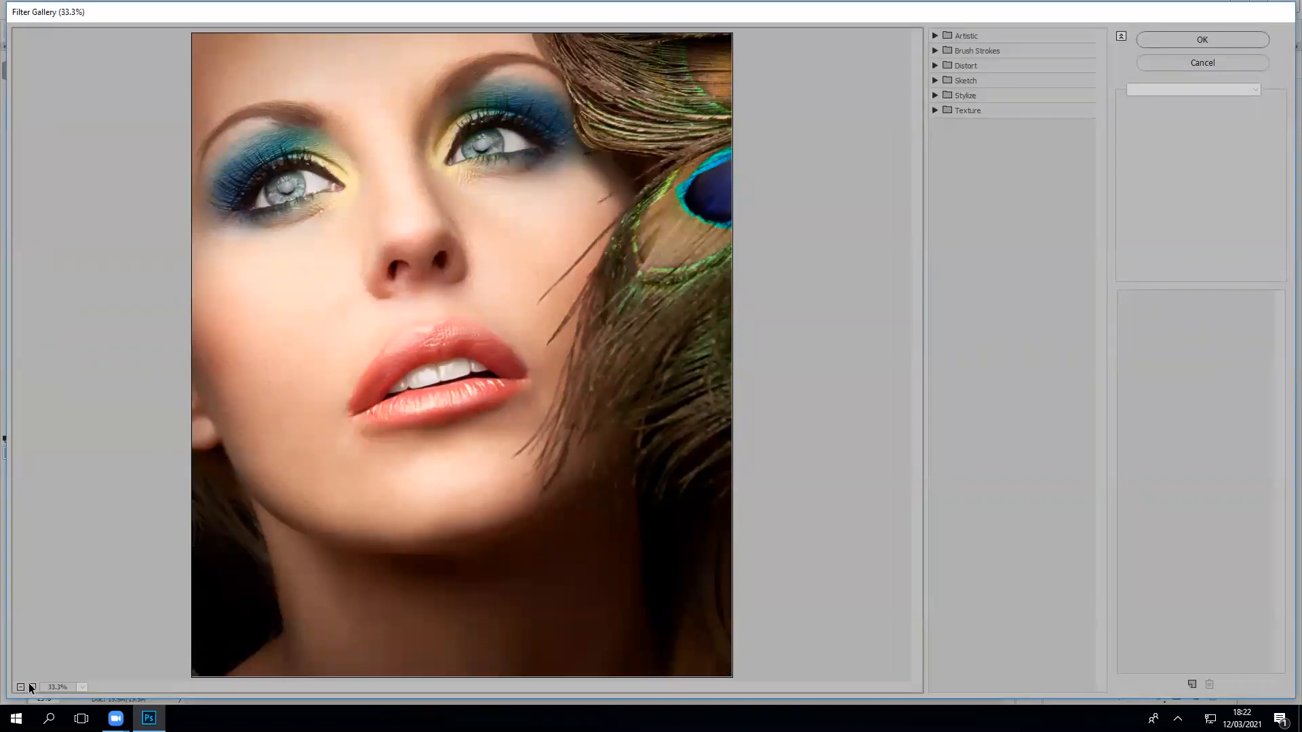
mouse_move(508, 145)
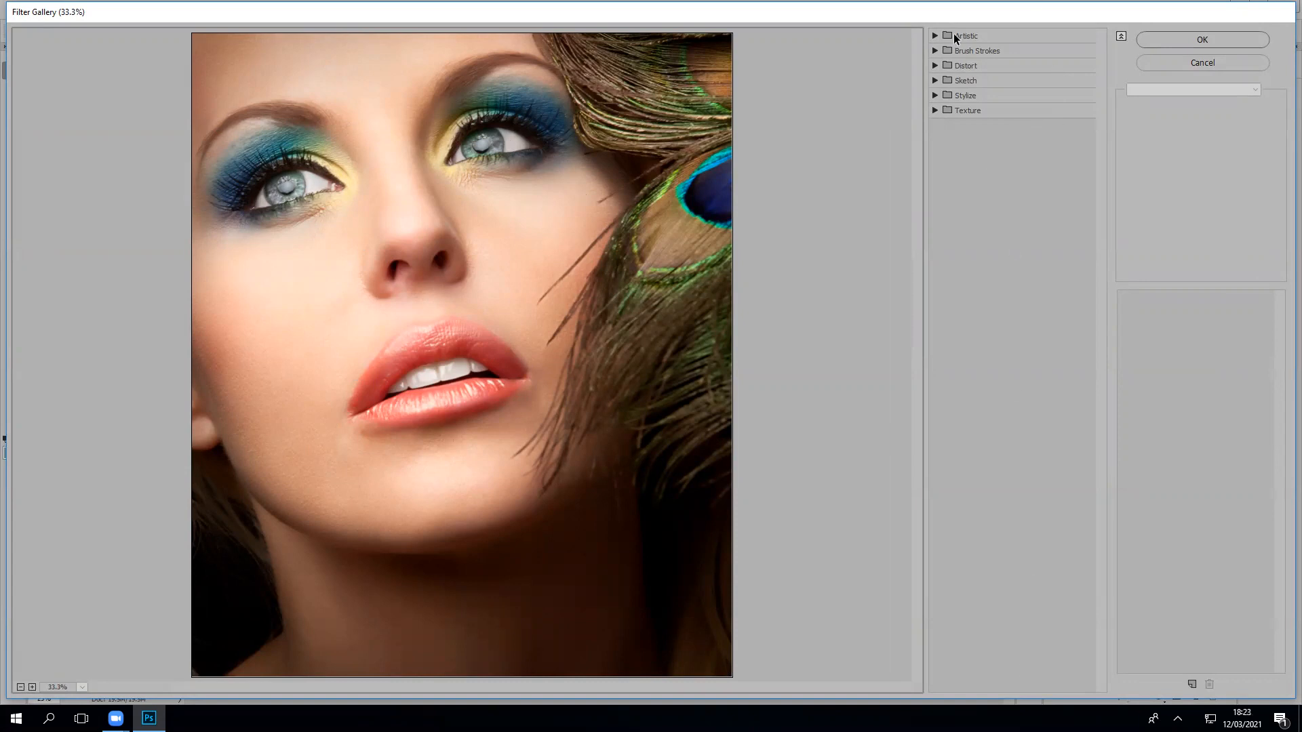
mouse_move(936, 40)
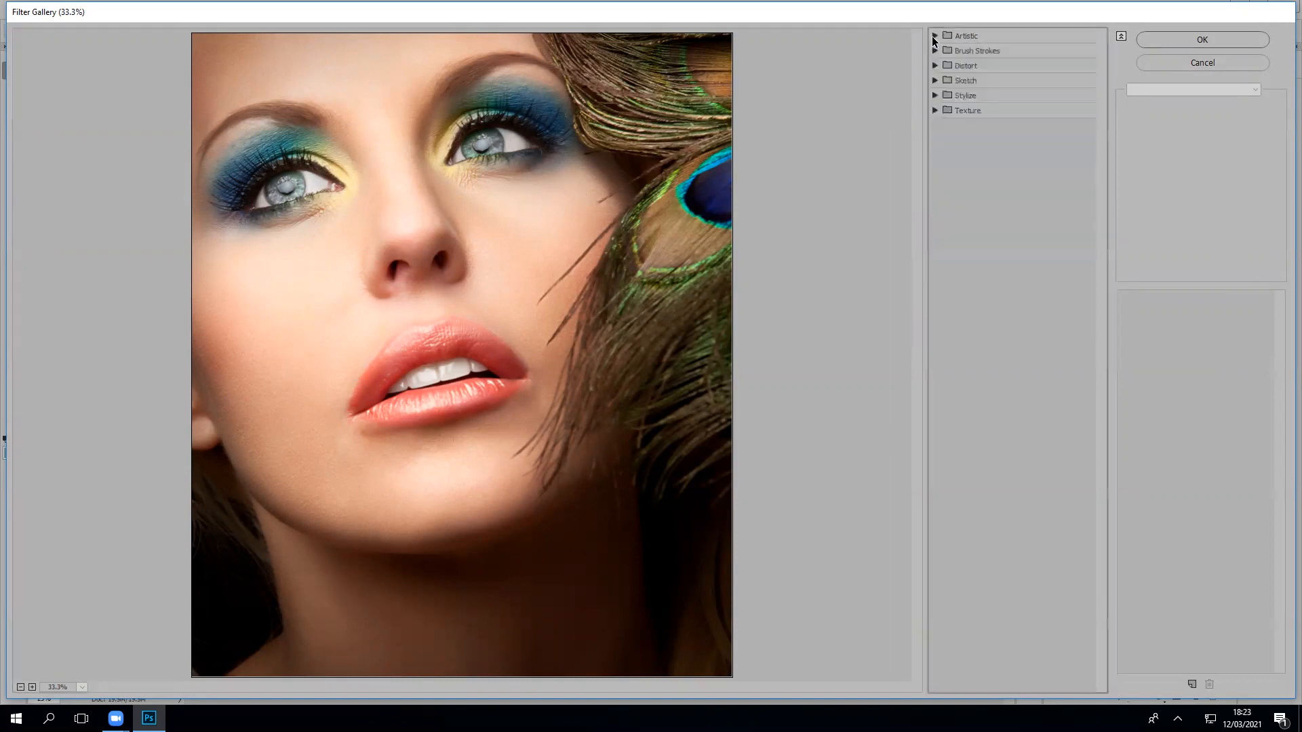
Step: Expand the Artistic, Brush Strokes and other filter categories in the gallery
left_click(934, 36)
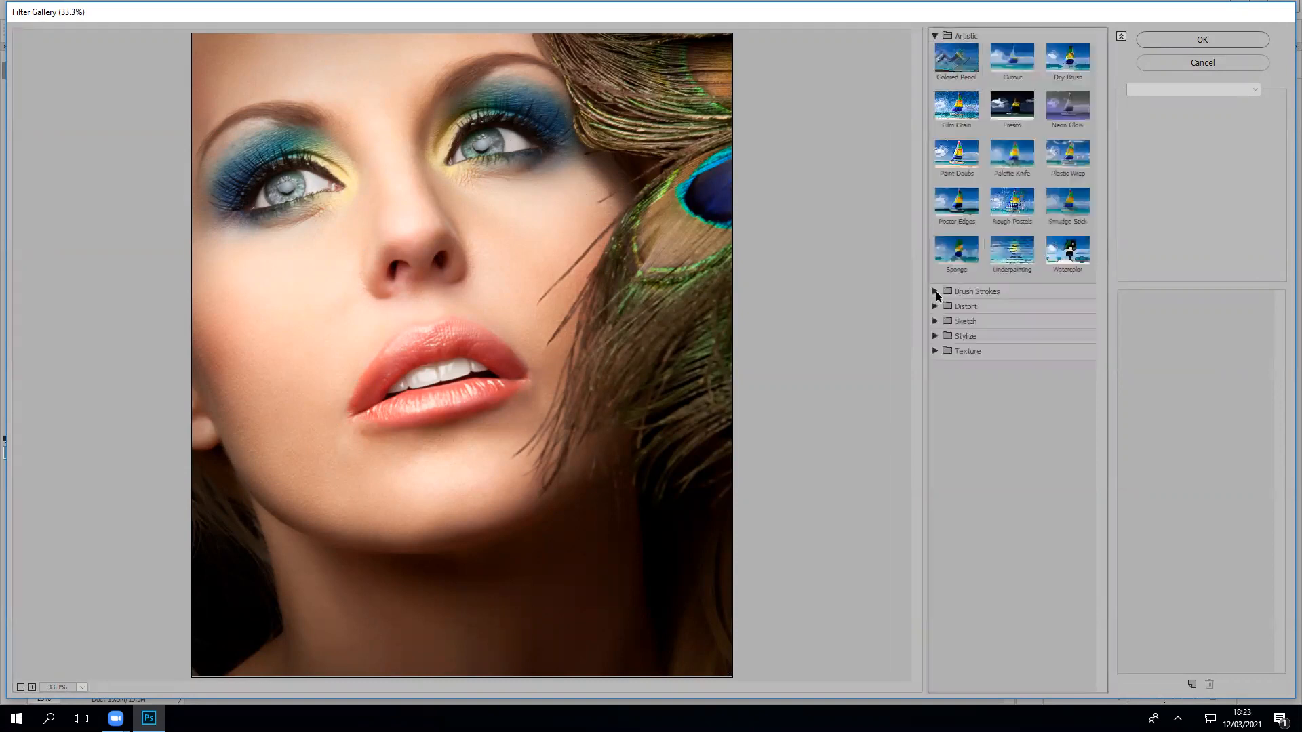
left_click(935, 292)
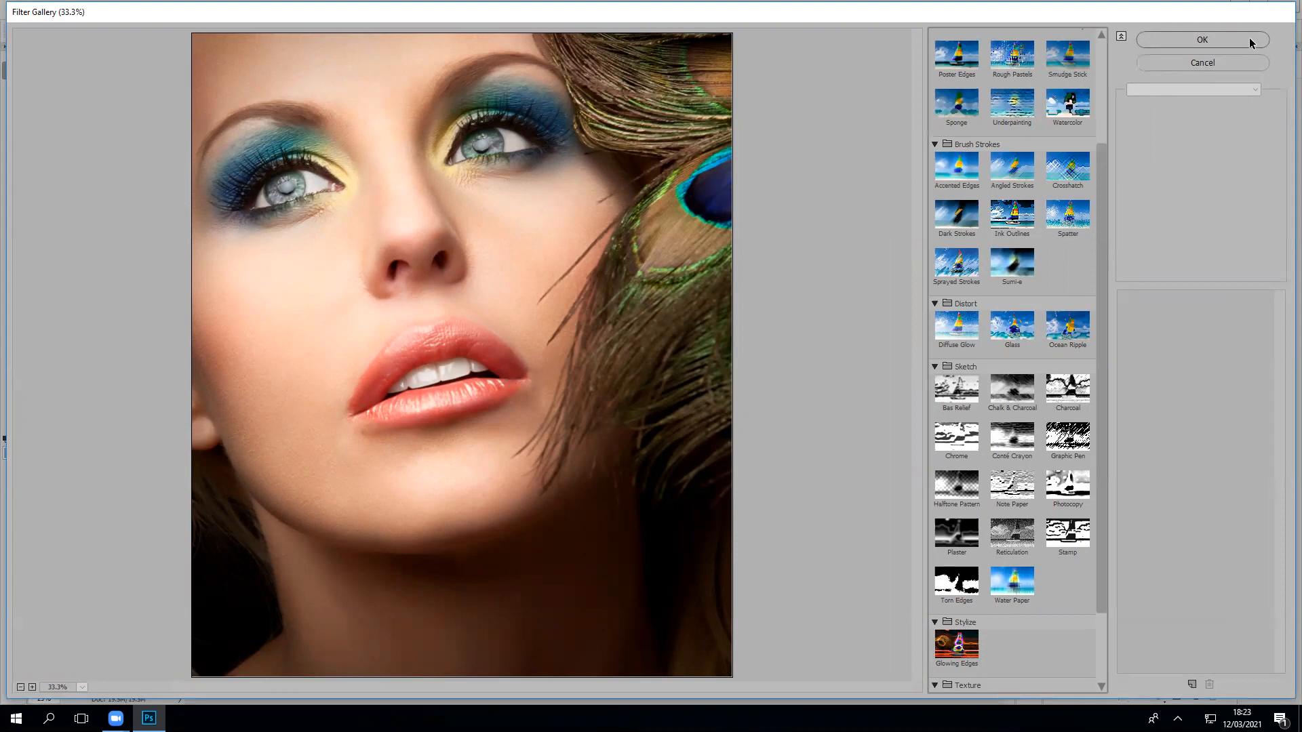
mouse_move(1234, 71)
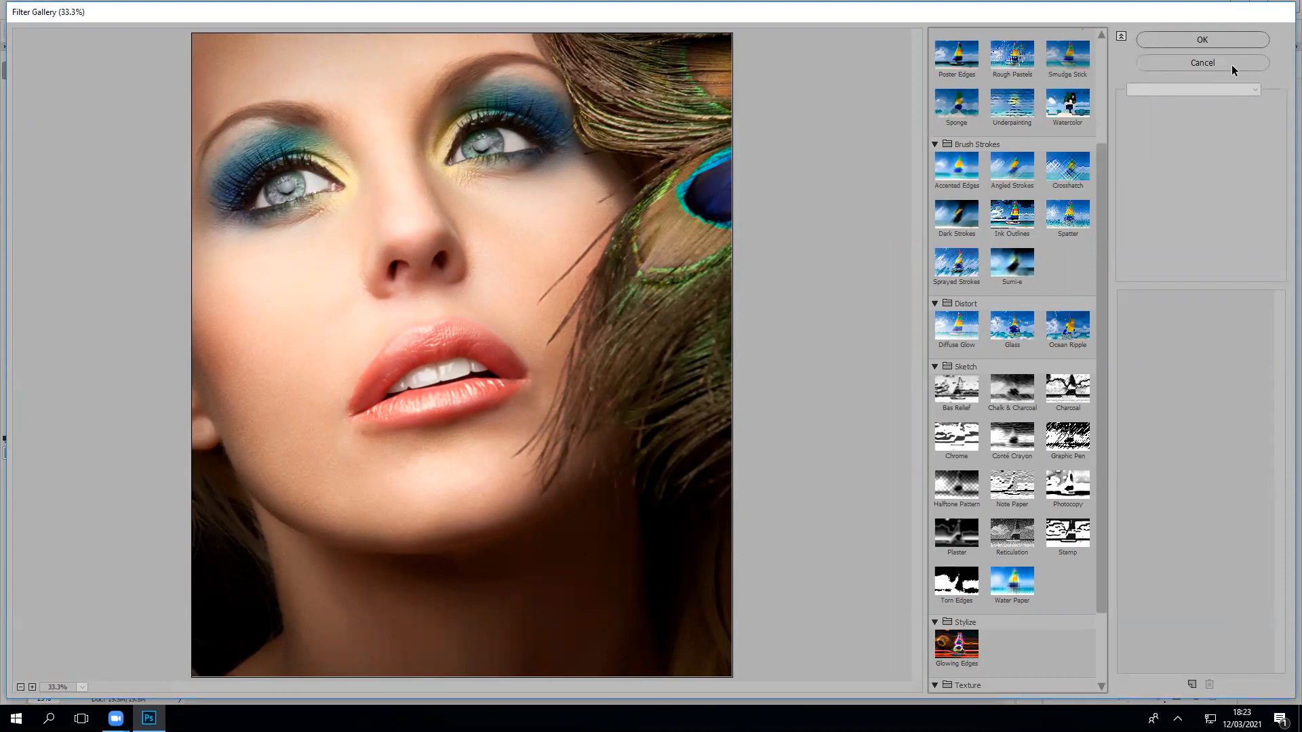
mouse_move(1199, 131)
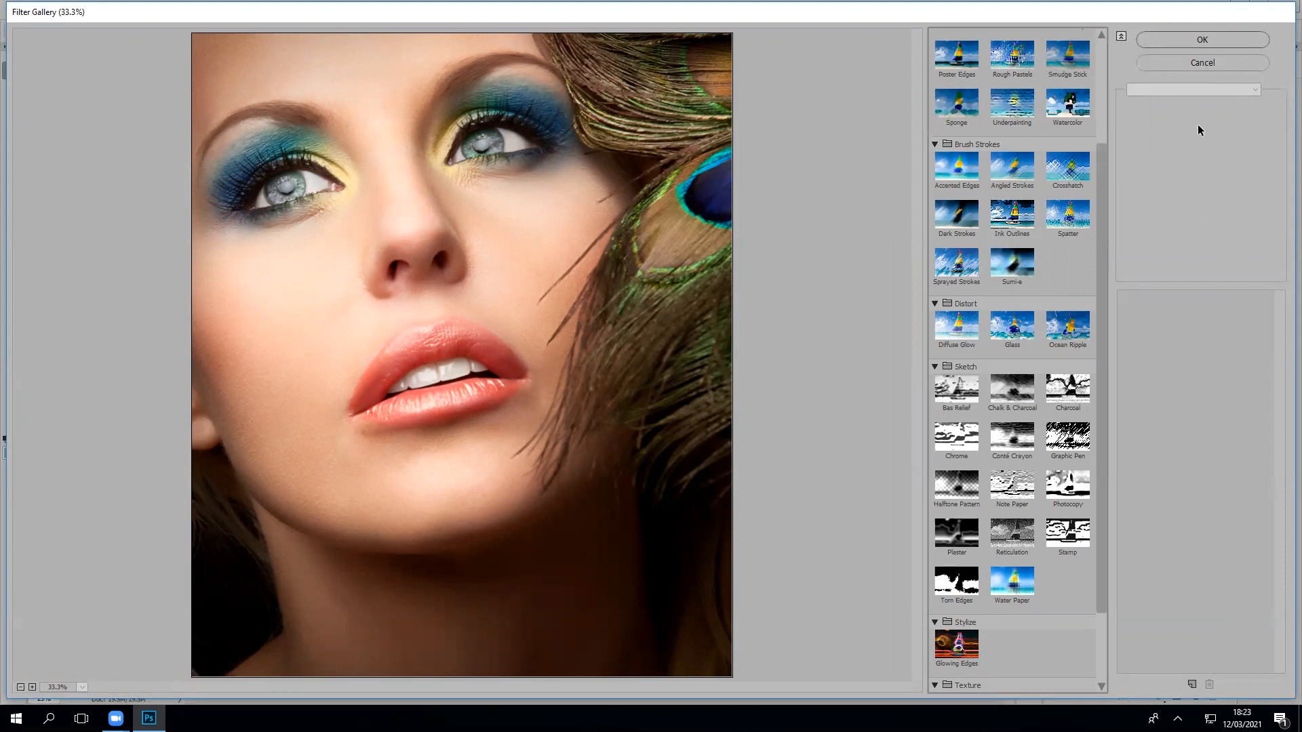
mouse_move(1191, 195)
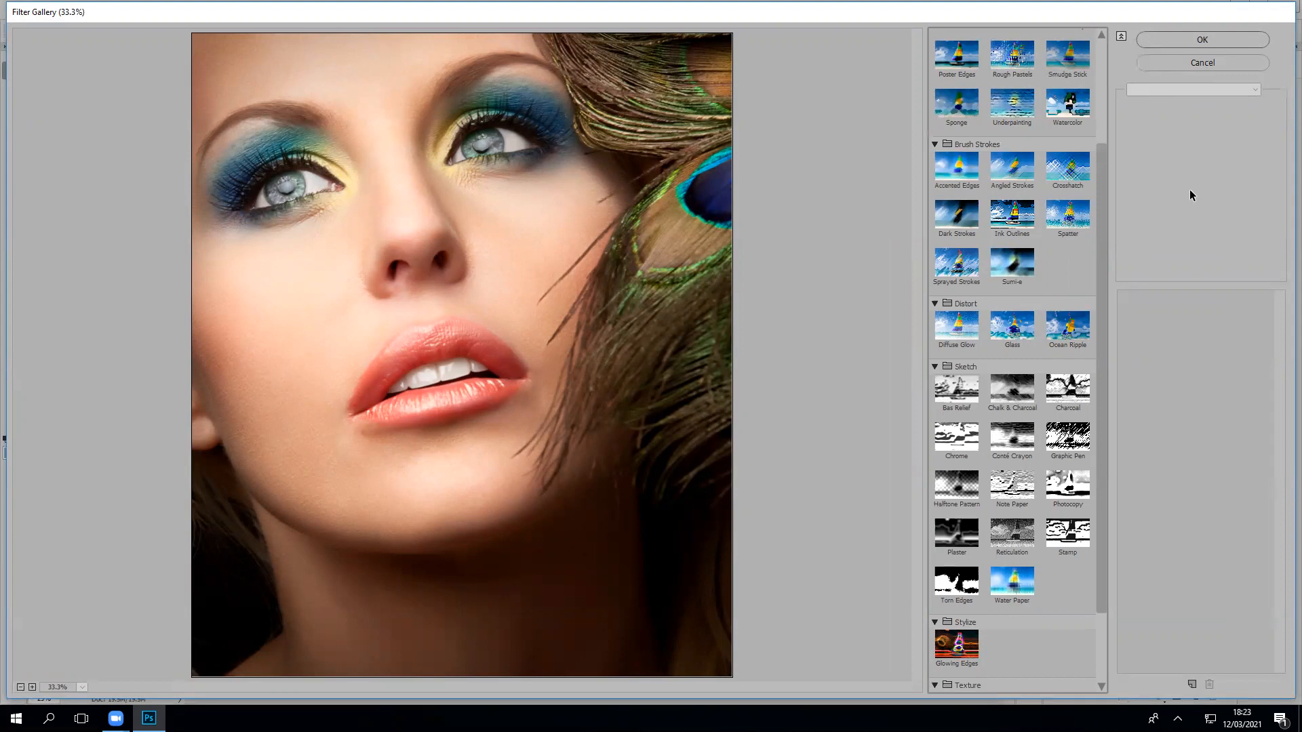
mouse_move(1143, 233)
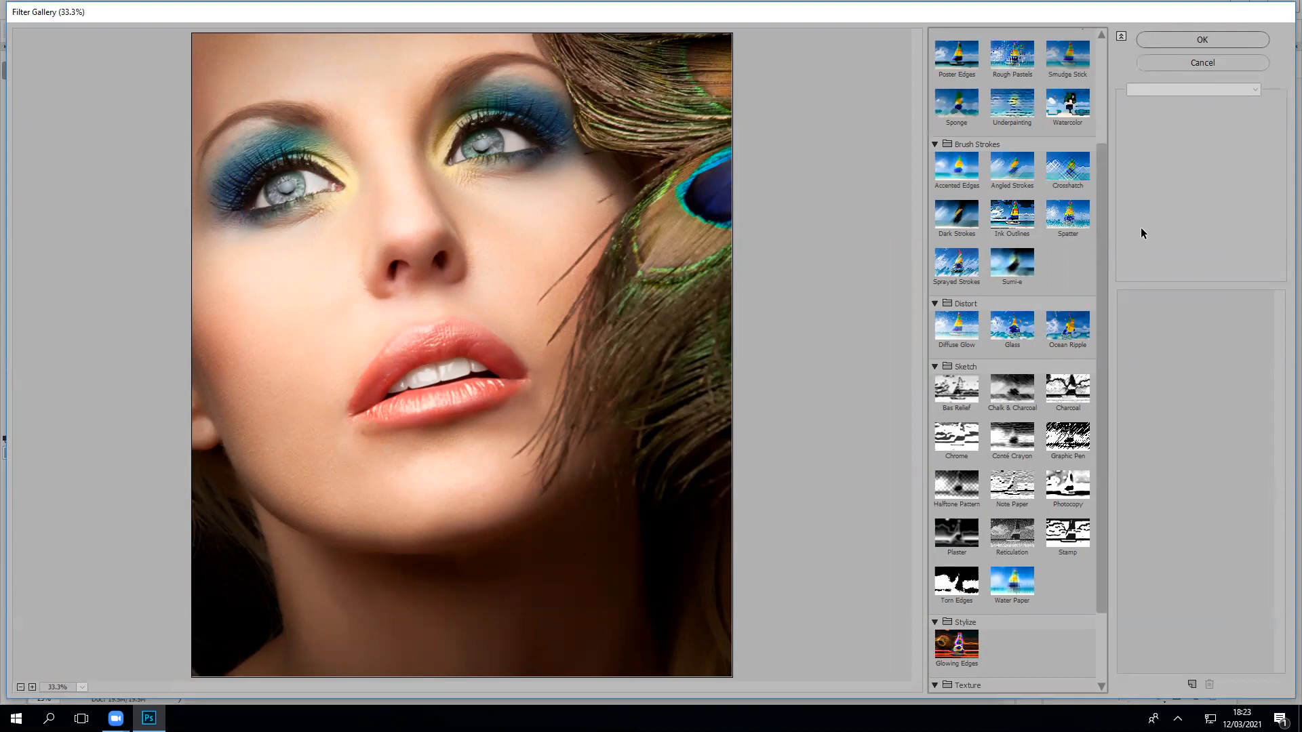
mouse_move(1072, 279)
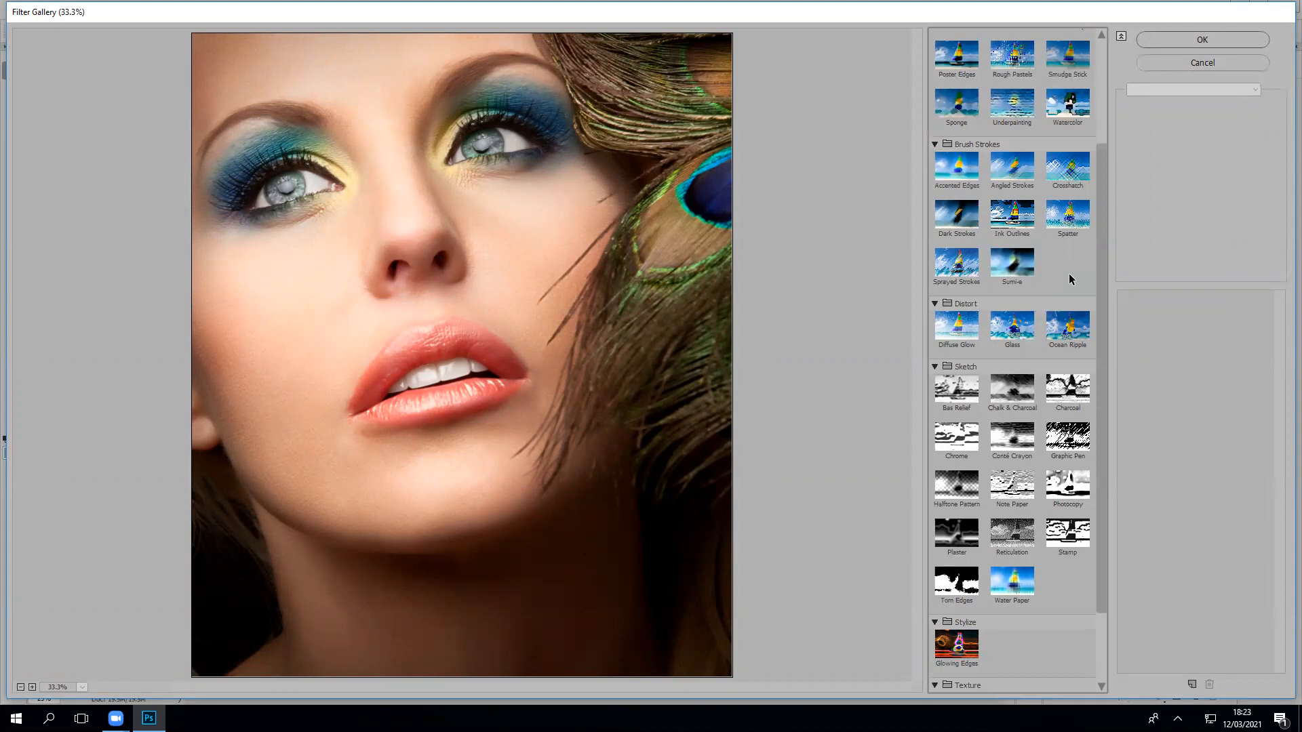
mouse_move(1120, 259)
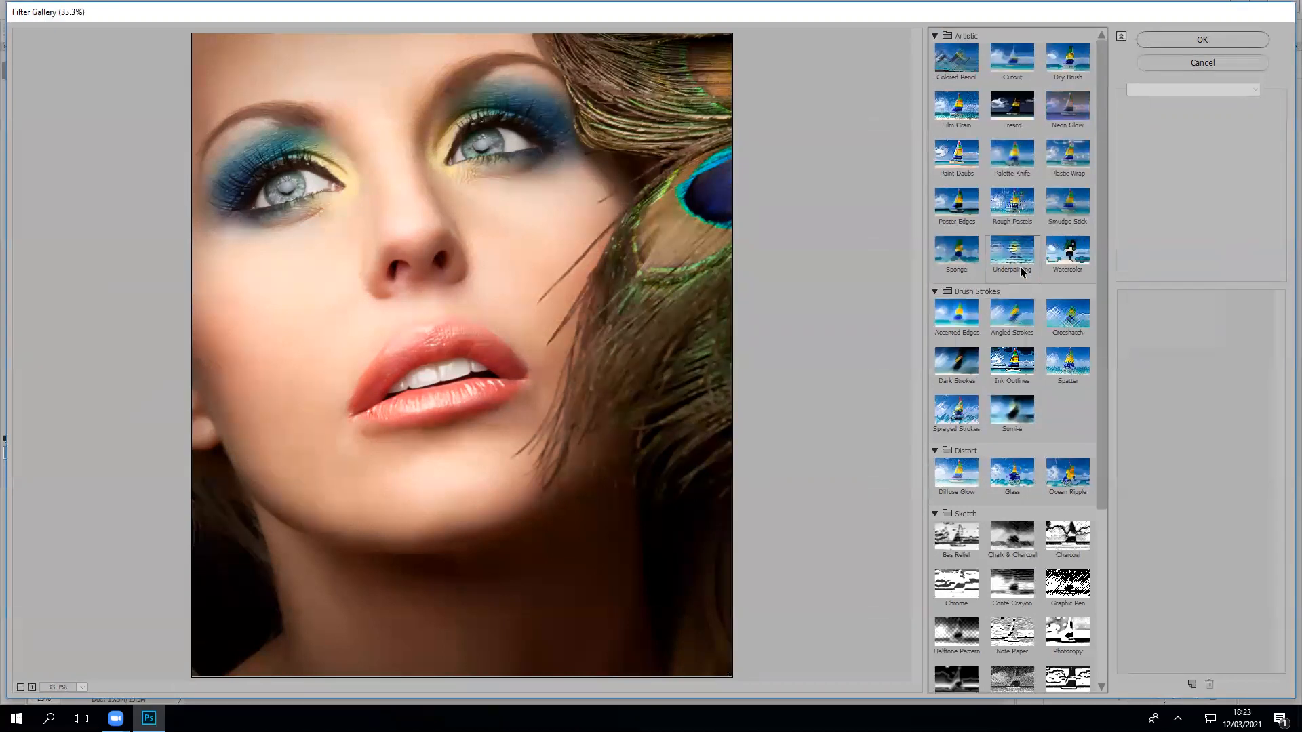
left_click(955, 158)
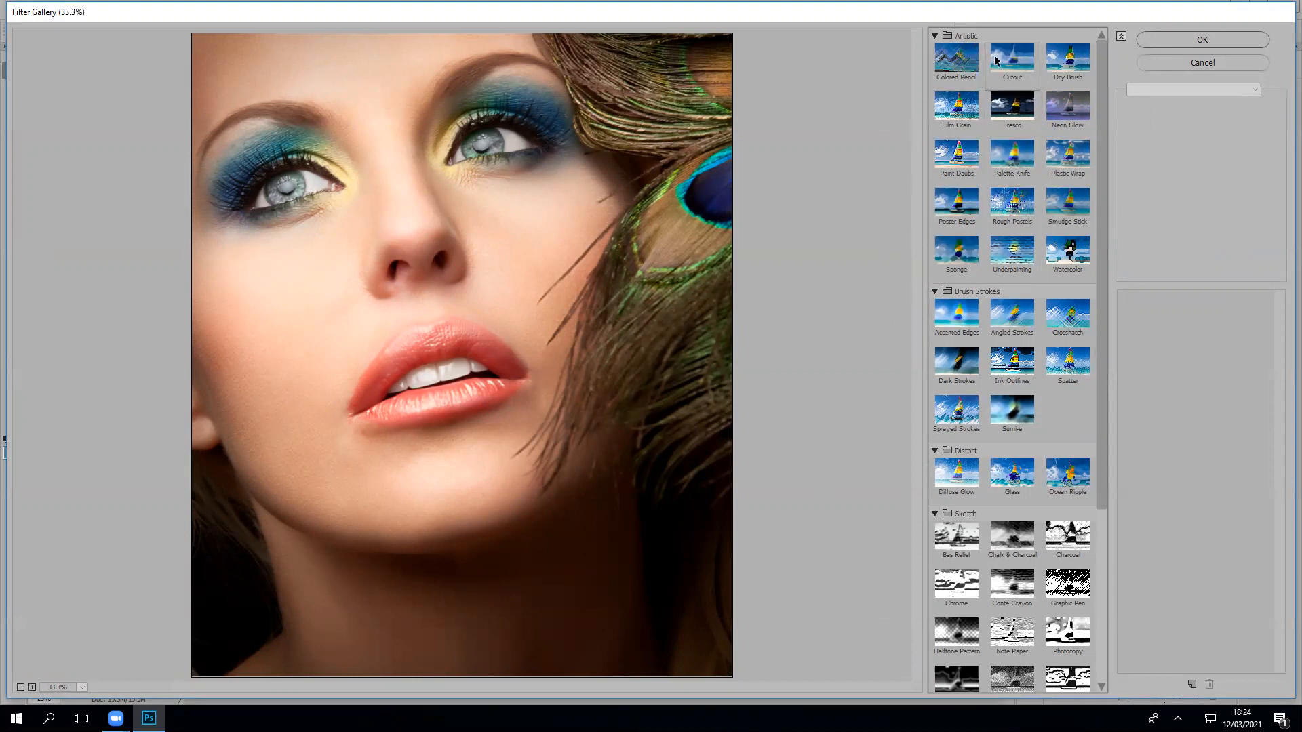
Step: Apply Cutout with Number of Levels 3 and Edge Simplicity 6
left_click(955, 58)
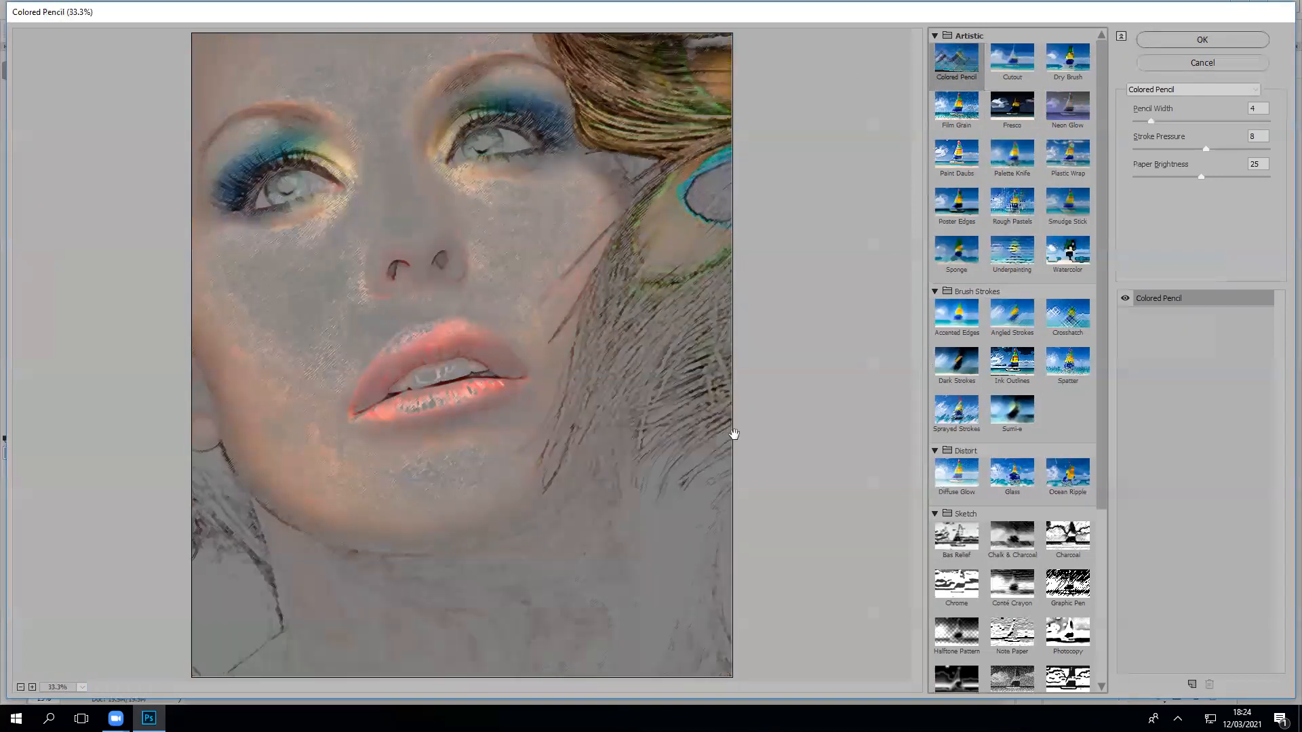
left_click(1011, 62)
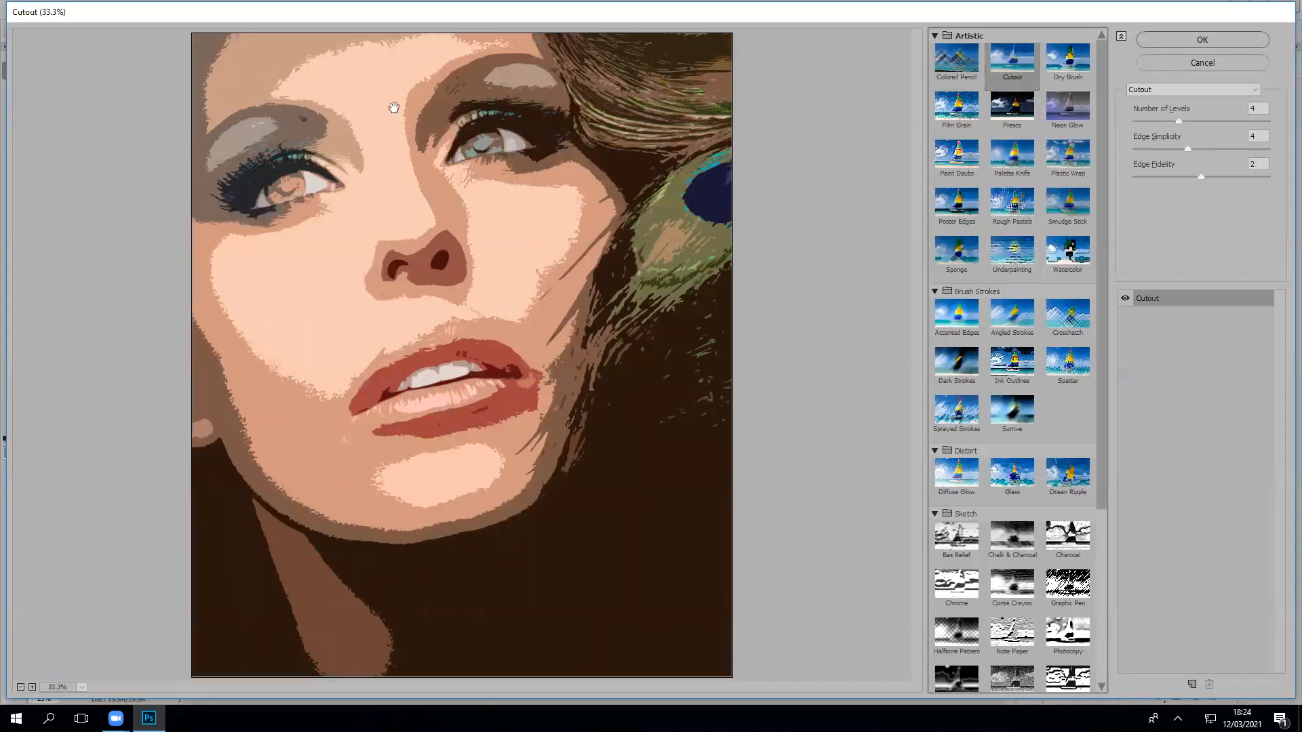
left_click_drag(1179, 122, 1209, 122)
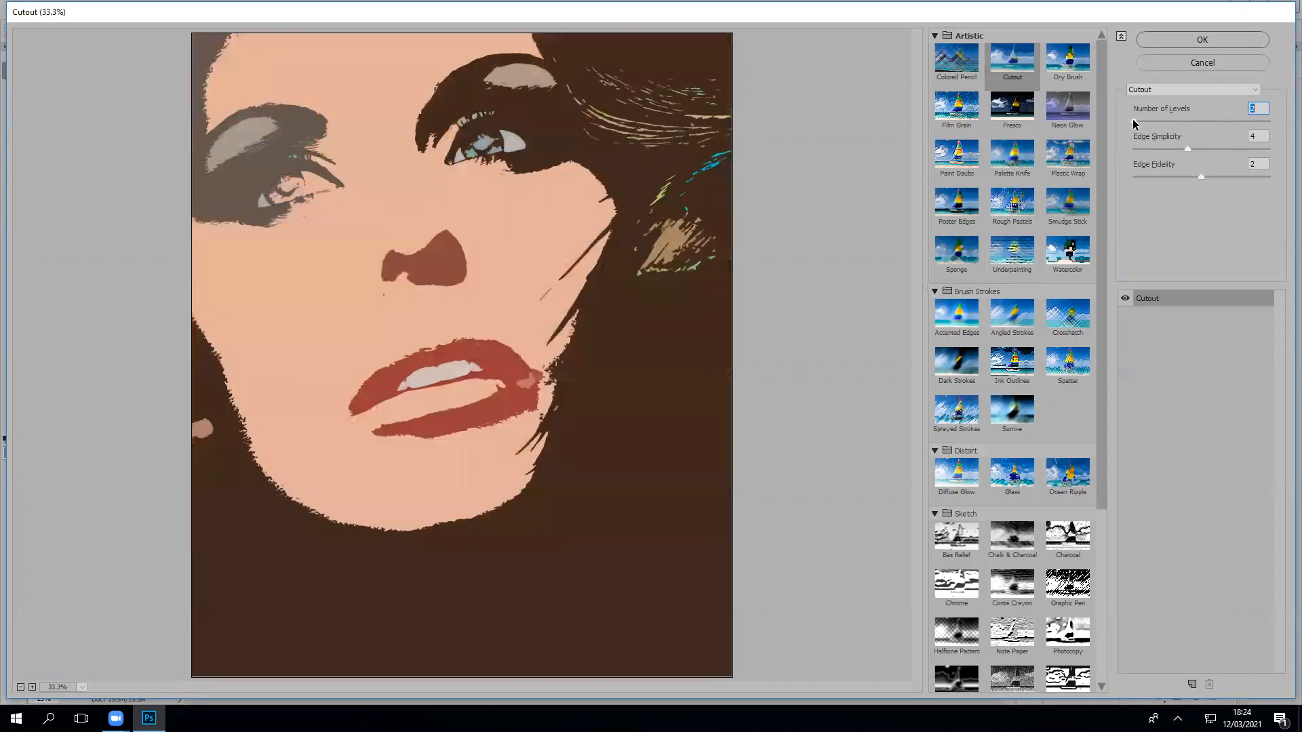
type("3")
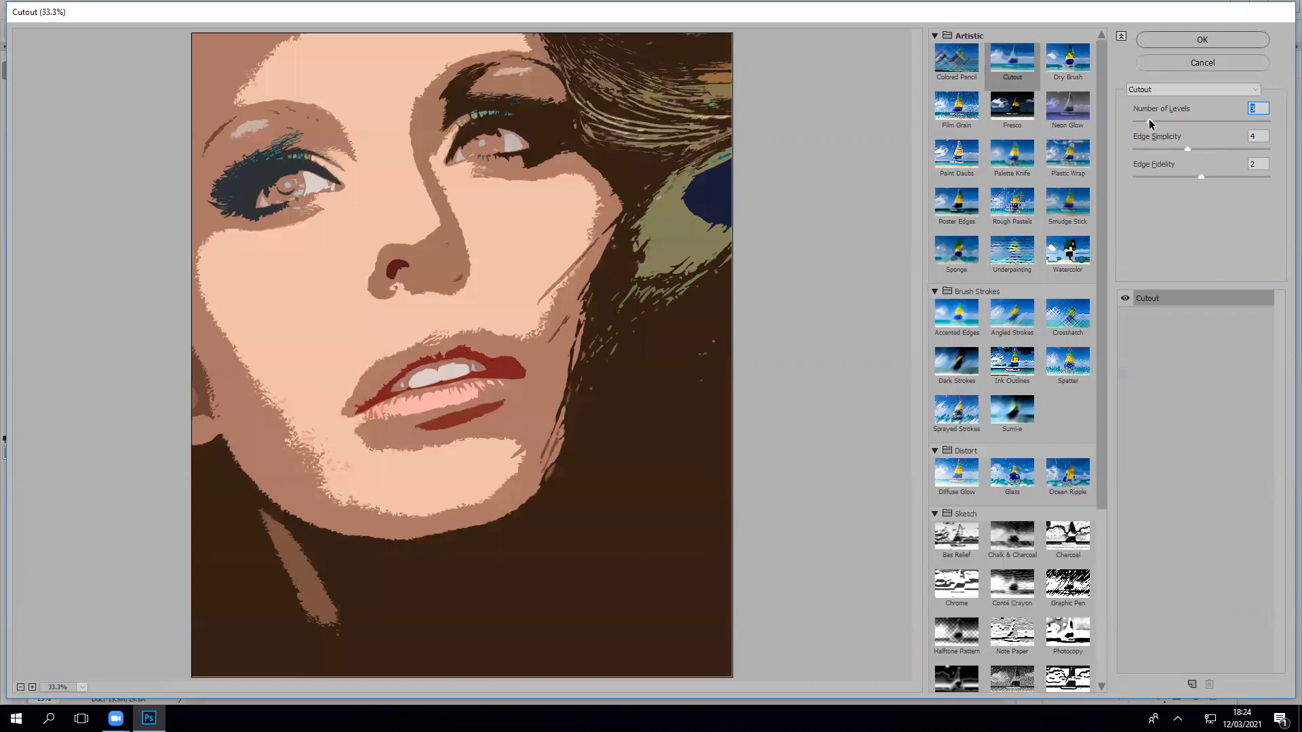
mouse_move(958, 338)
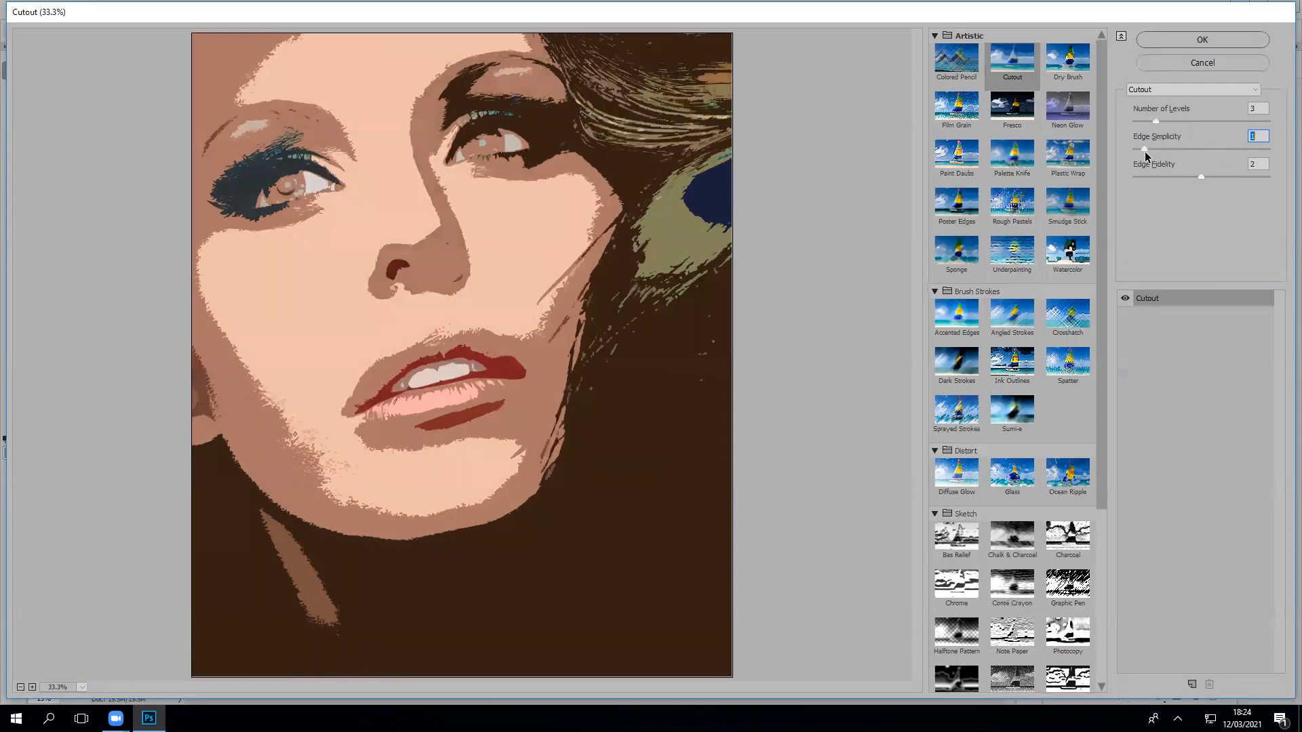
left_click_drag(1146, 149, 1217, 148)
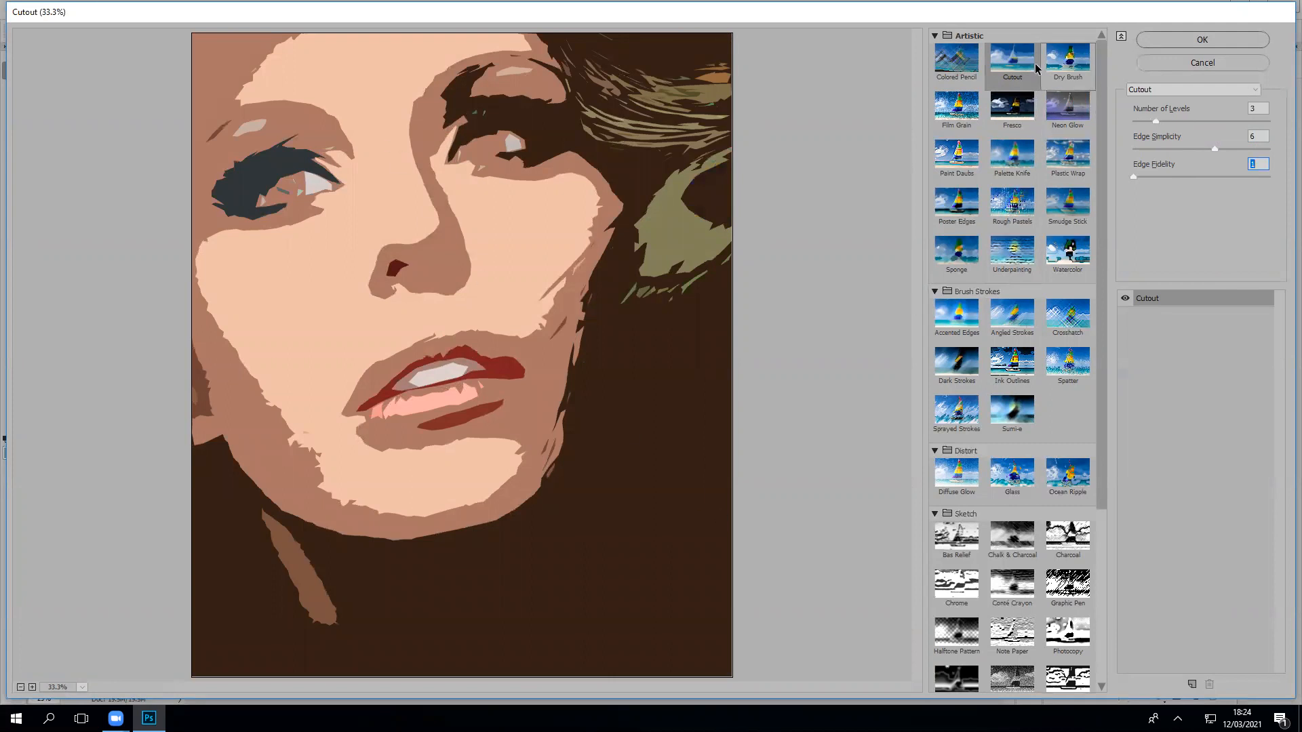
scroll("down", 3)
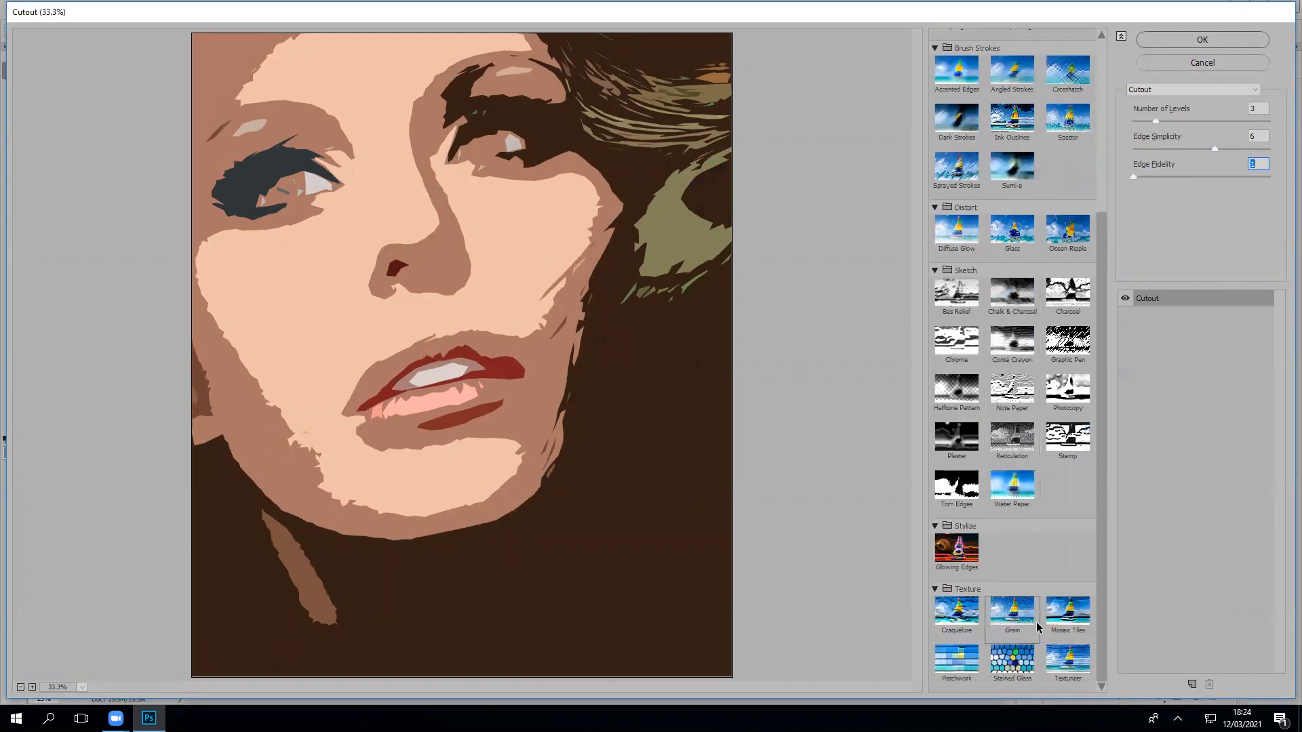
Step: Preview Glowing Edges at brightness 17, then Patchwork, then Stained Glass
left_click(955, 548)
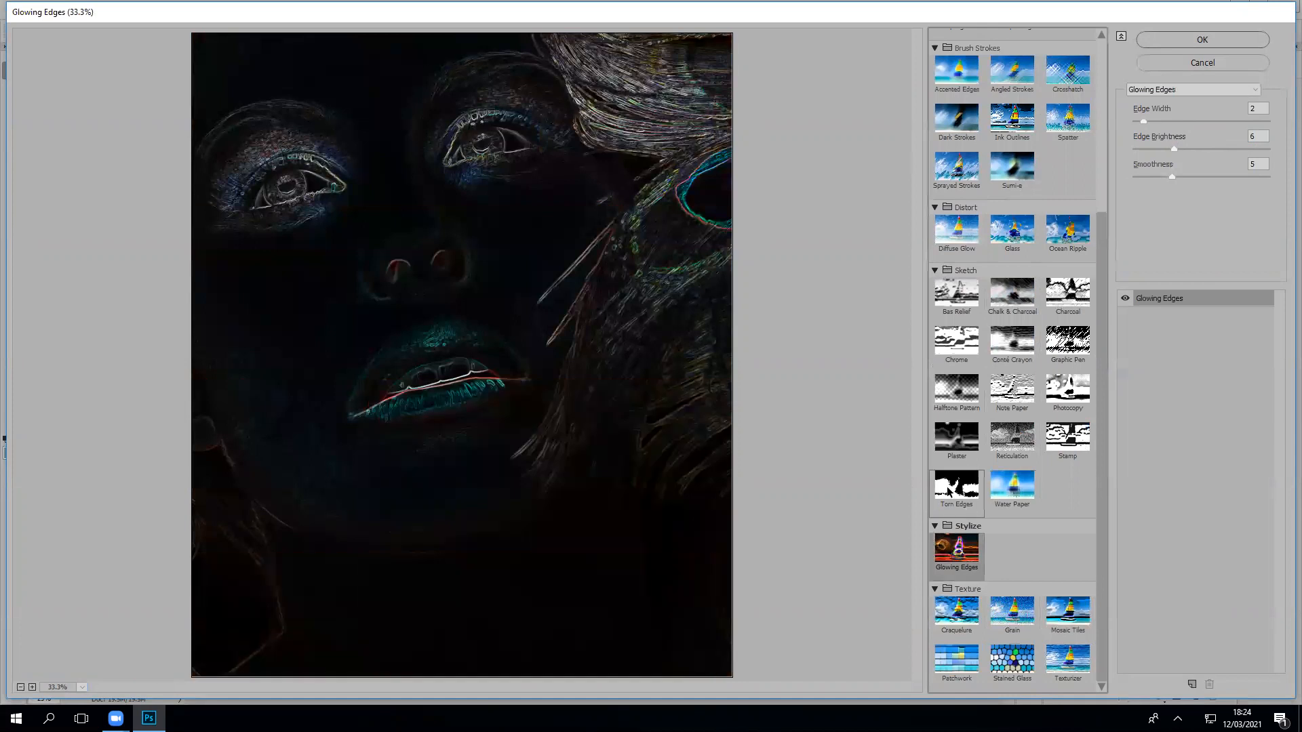
type("17")
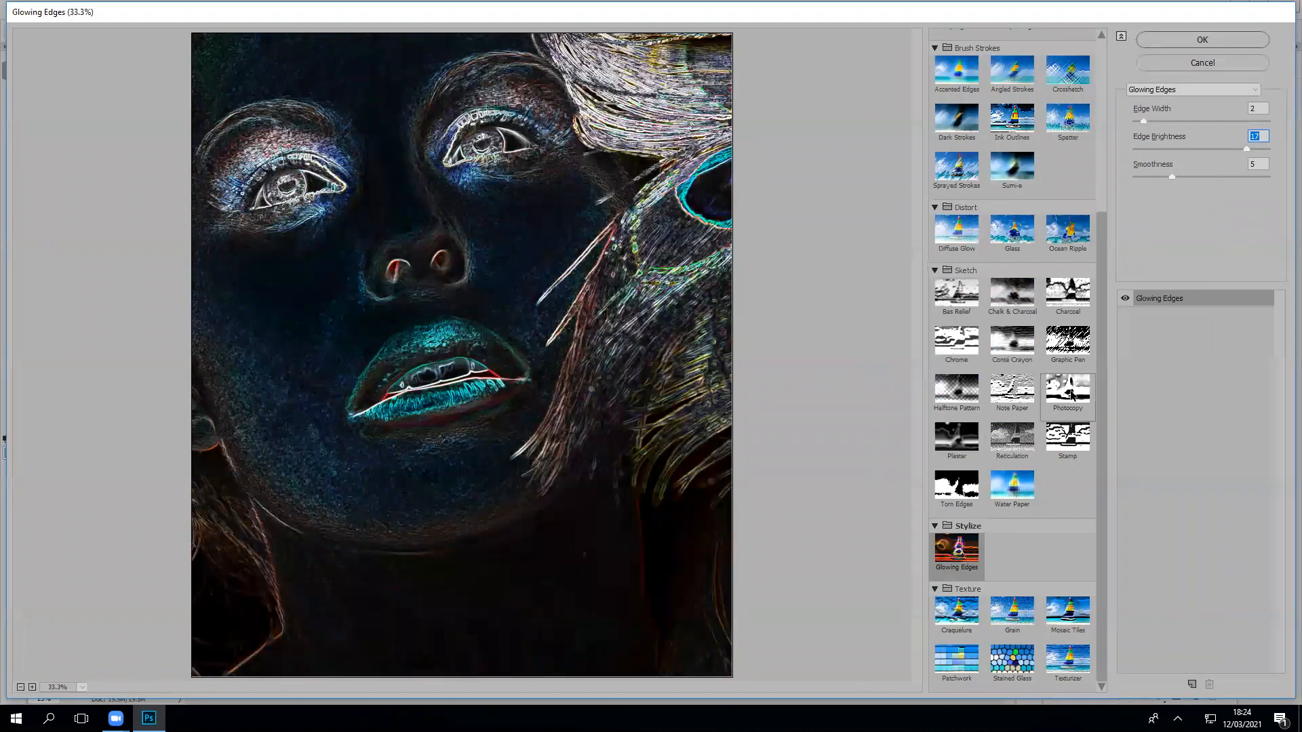
left_click(955, 660)
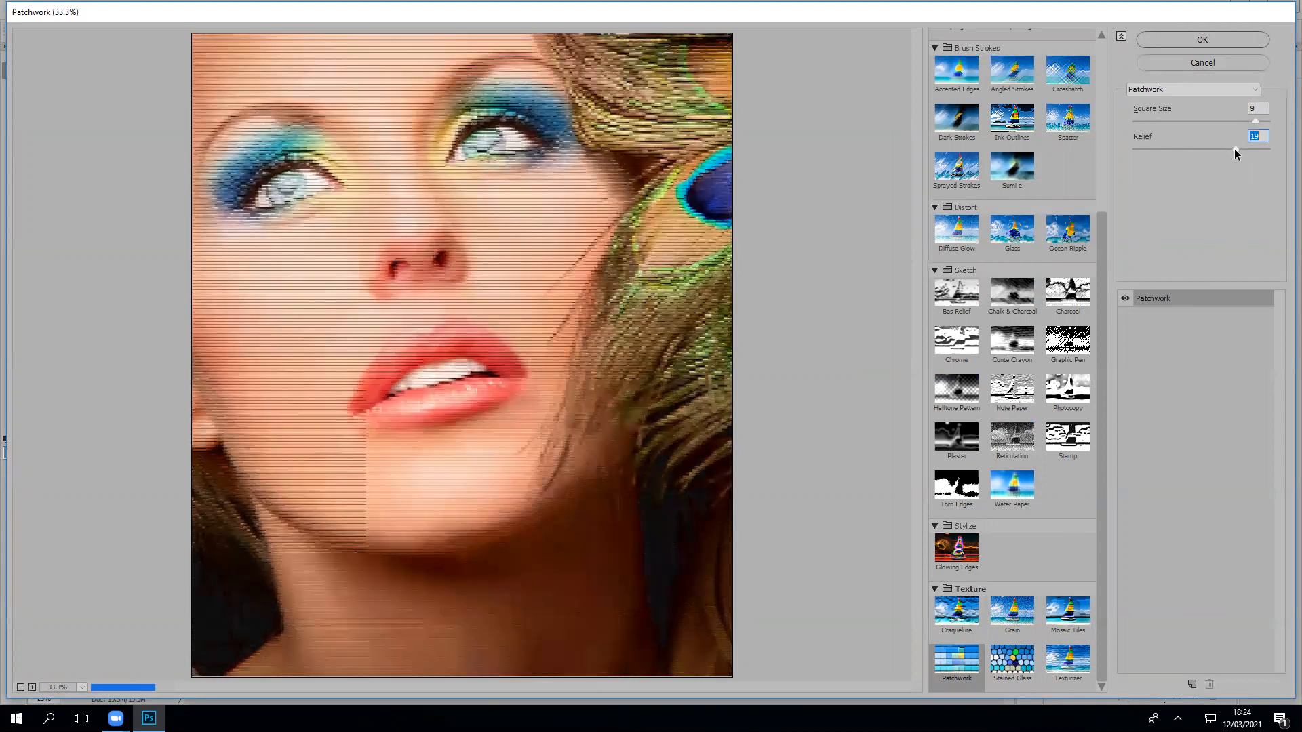
left_click(1010, 664)
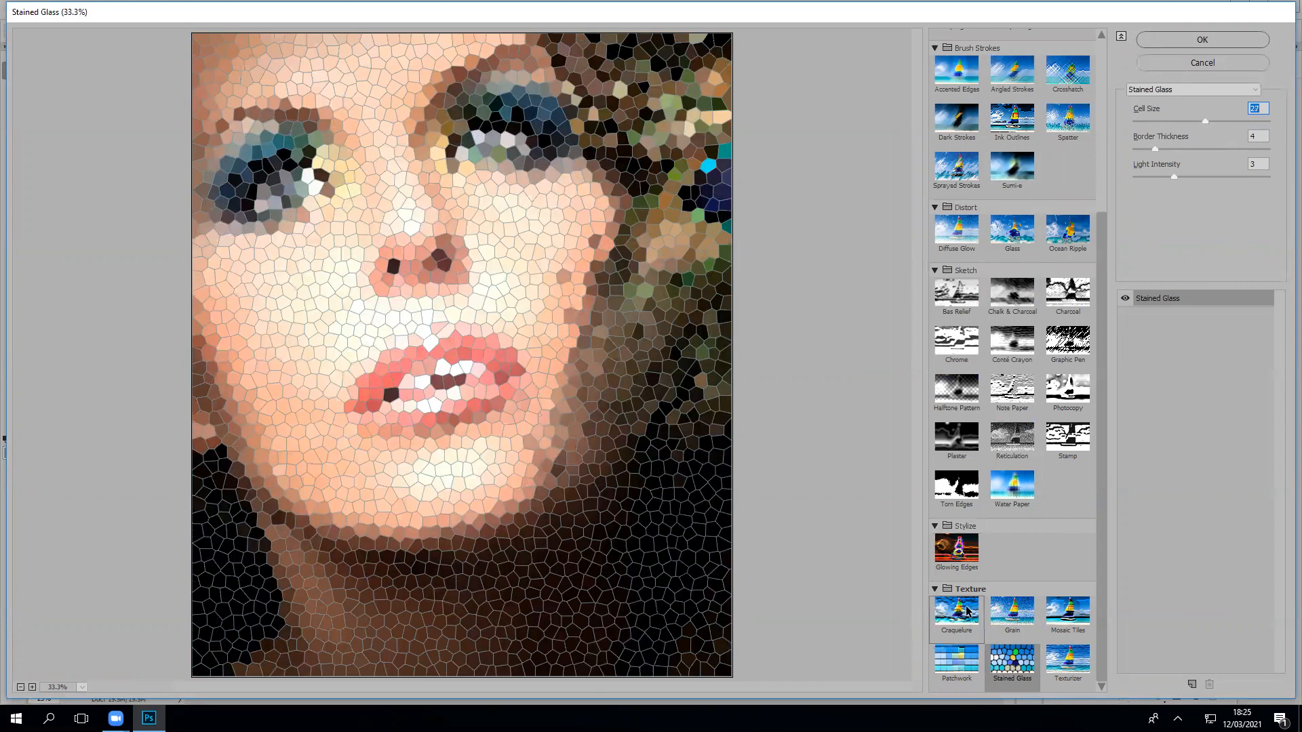
mouse_move(955, 342)
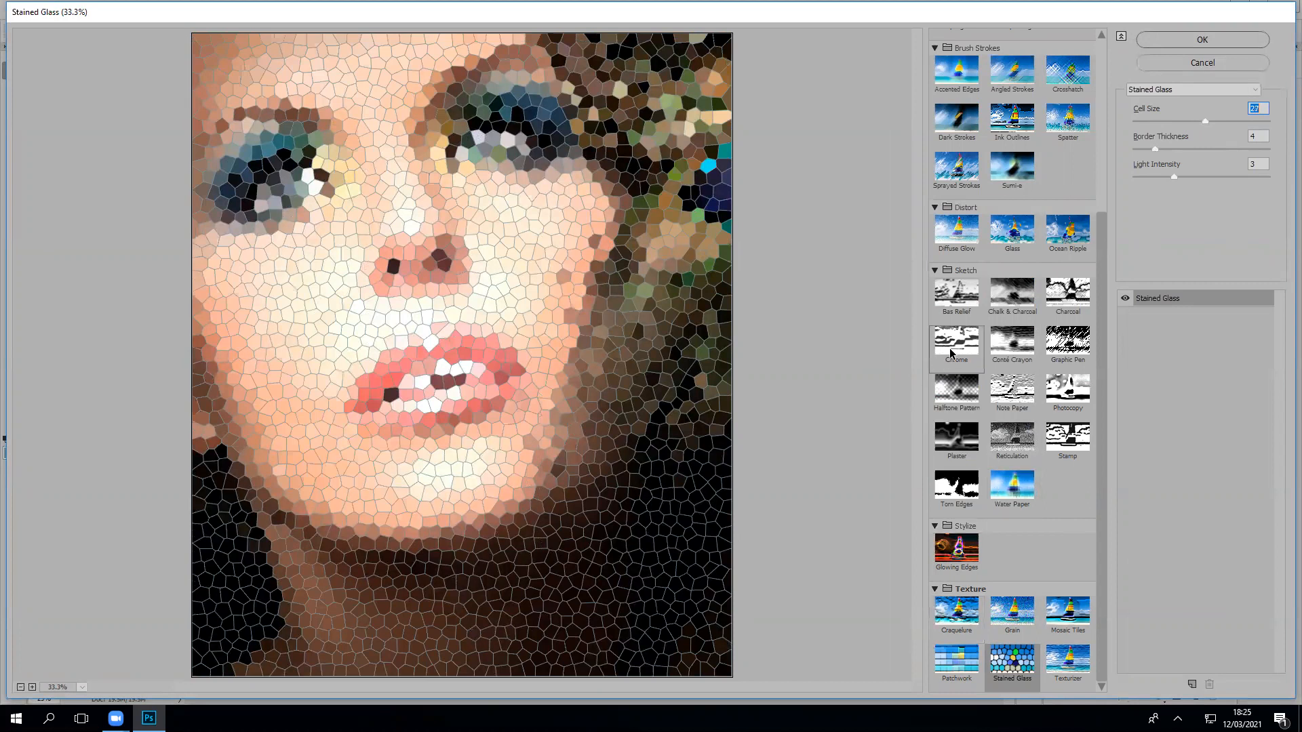
Step: Preview Chrome and Photocopy, then apply the Charcoal sketch filter
left_click(955, 340)
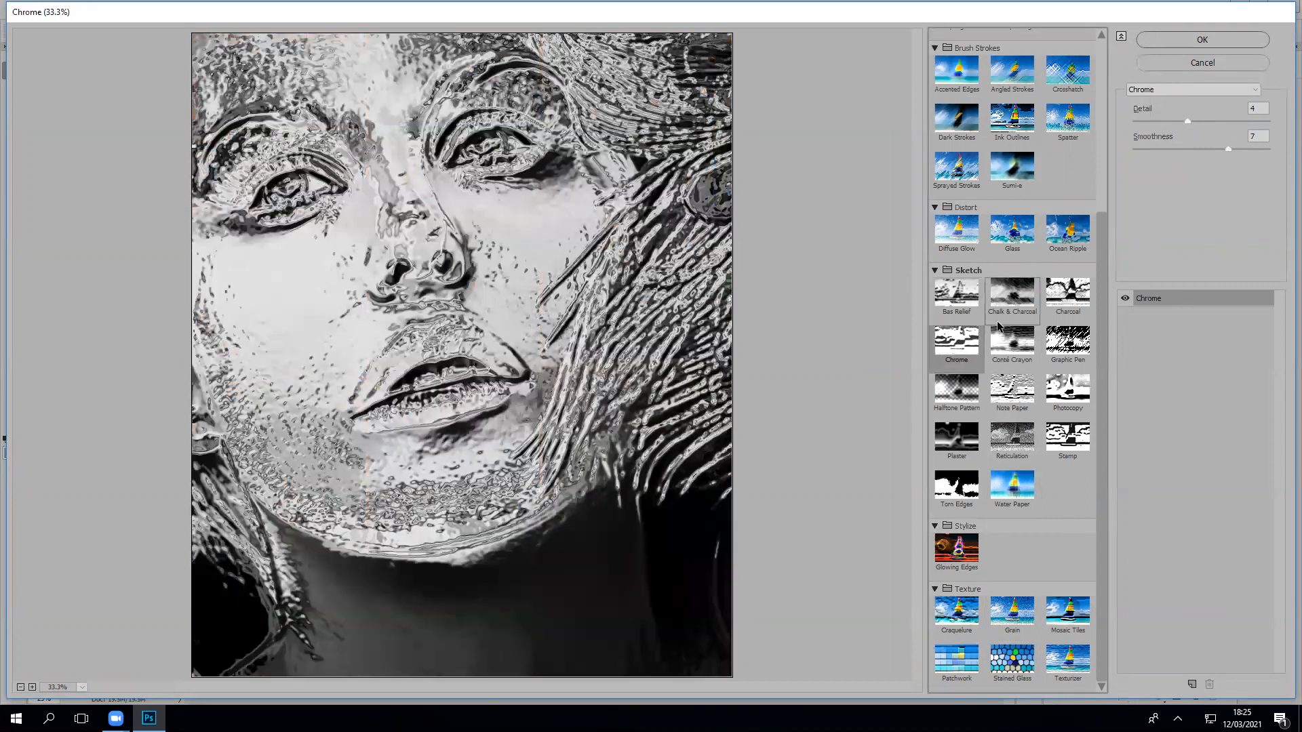
left_click(1067, 390)
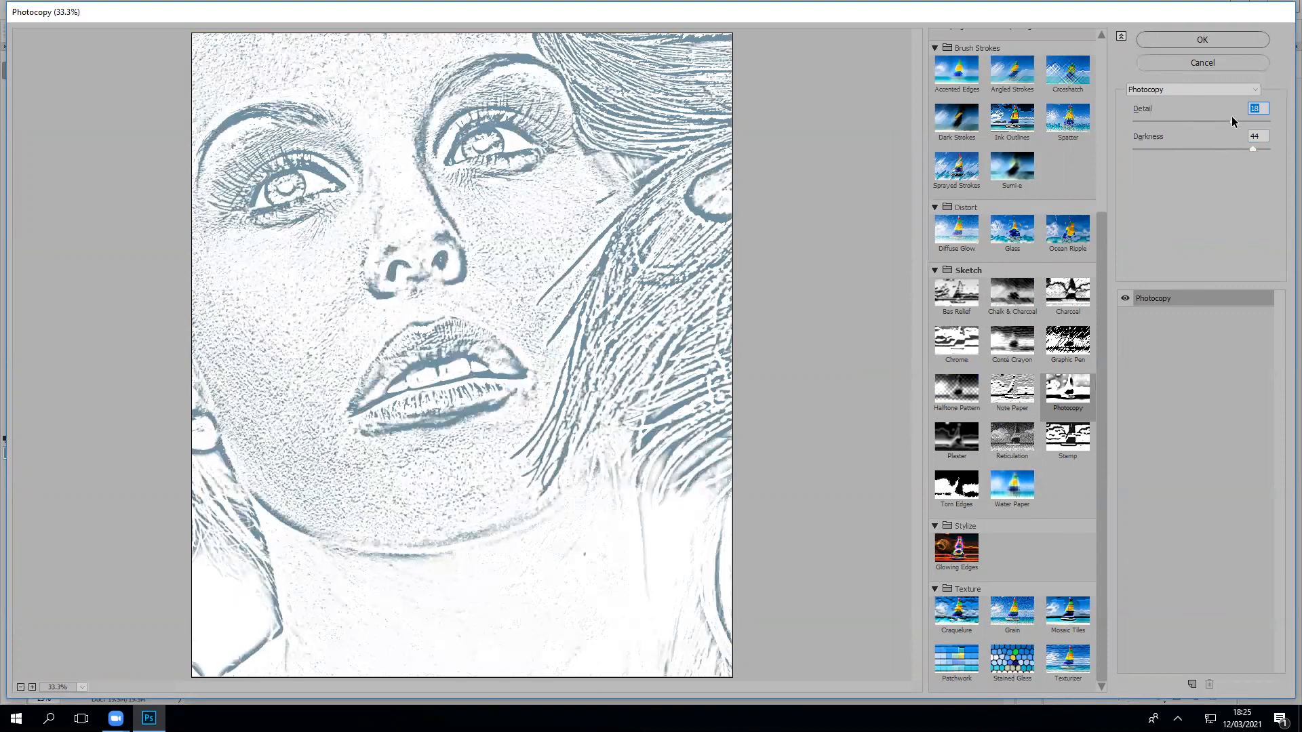
left_click(1066, 291)
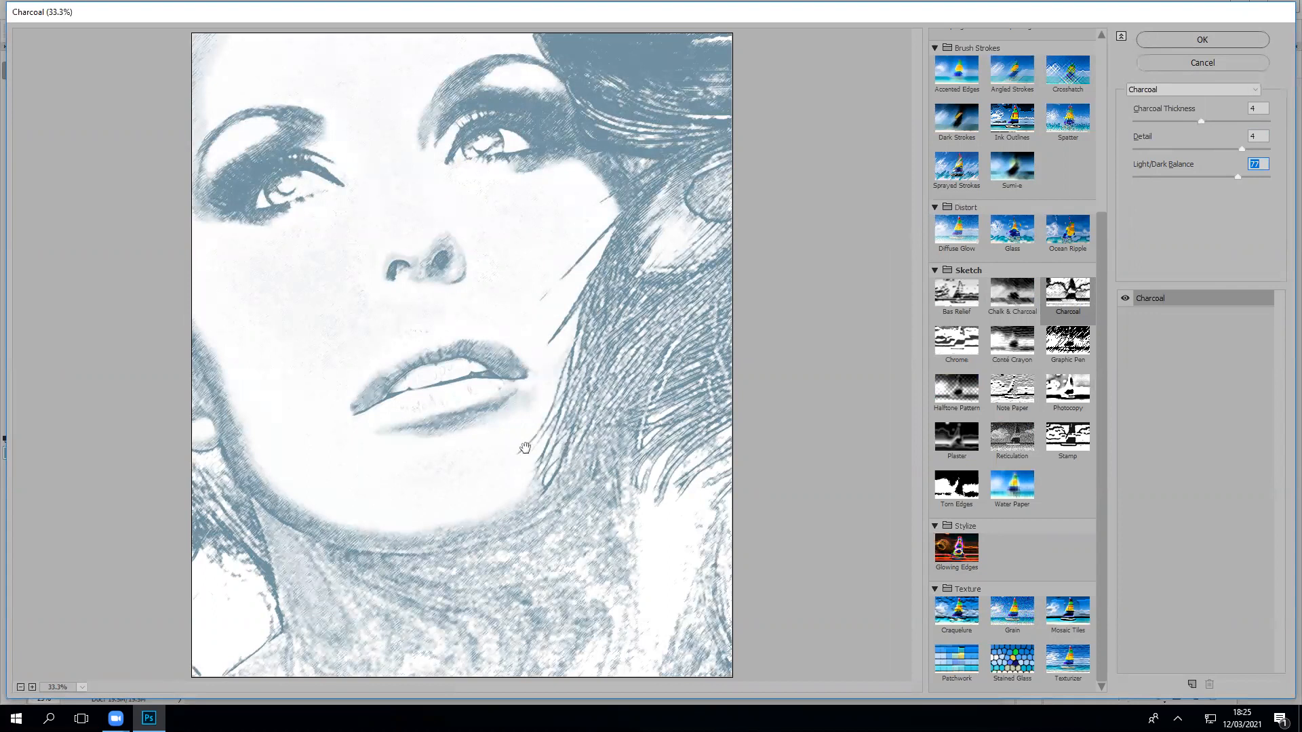
left_click(1200, 40)
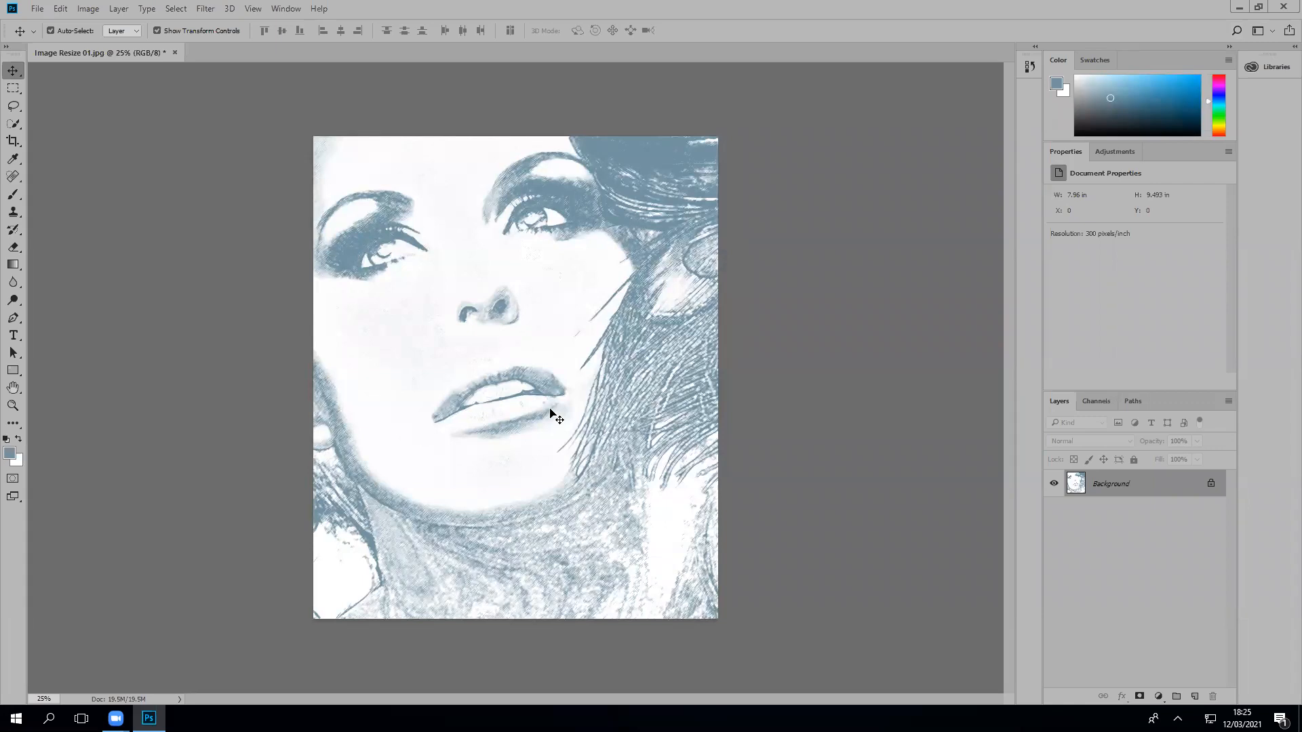
mouse_move(513, 201)
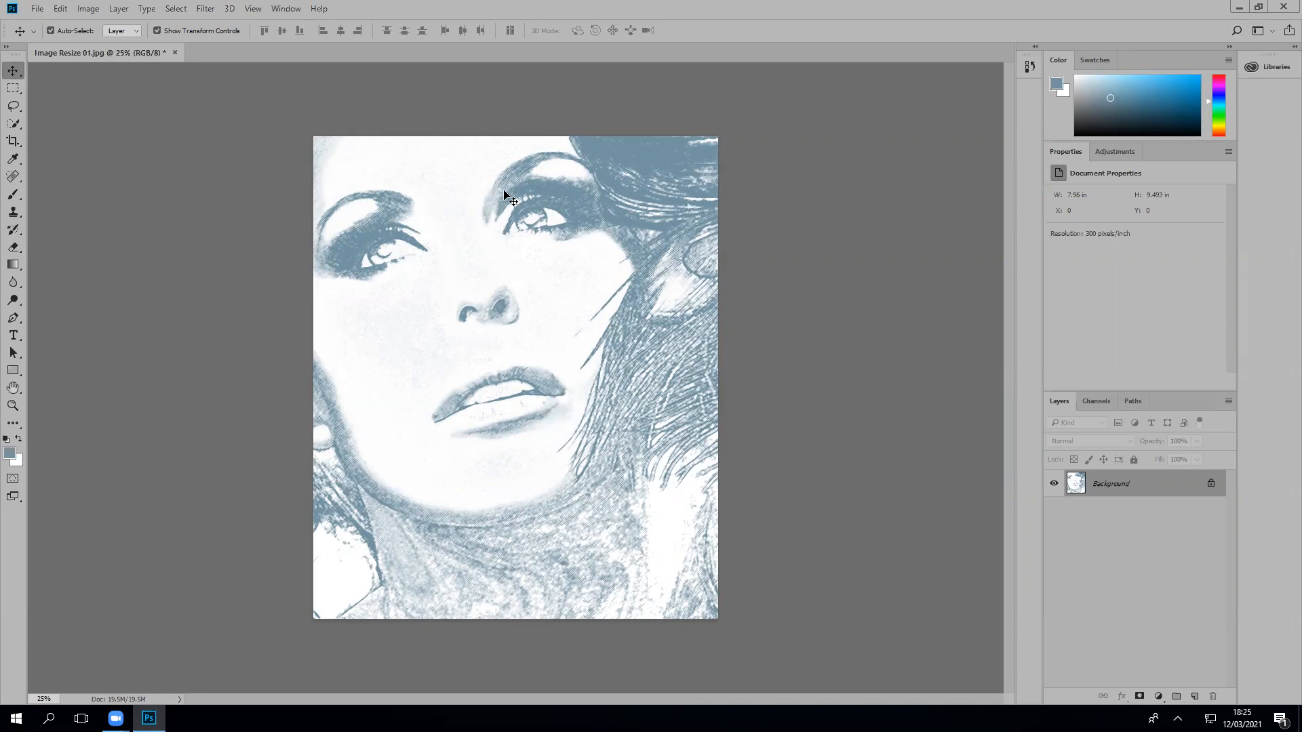
mouse_move(598, 162)
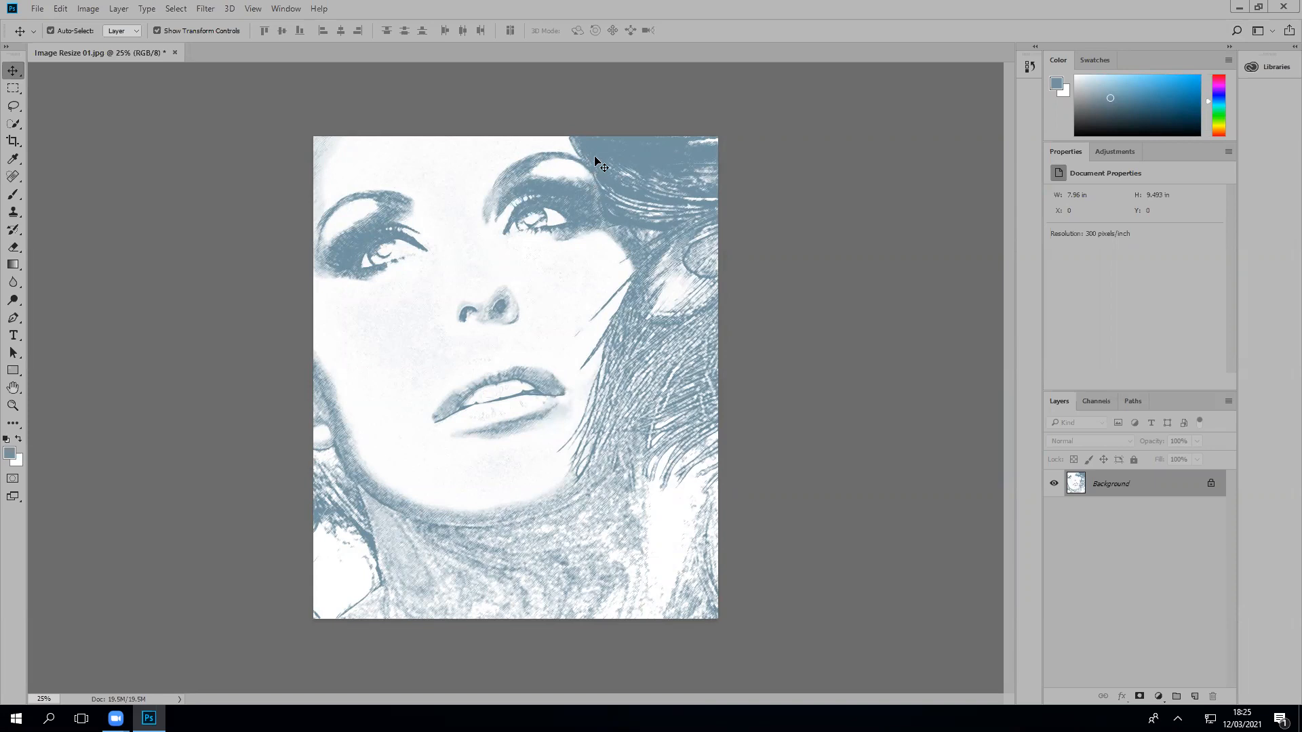
mouse_move(604, 156)
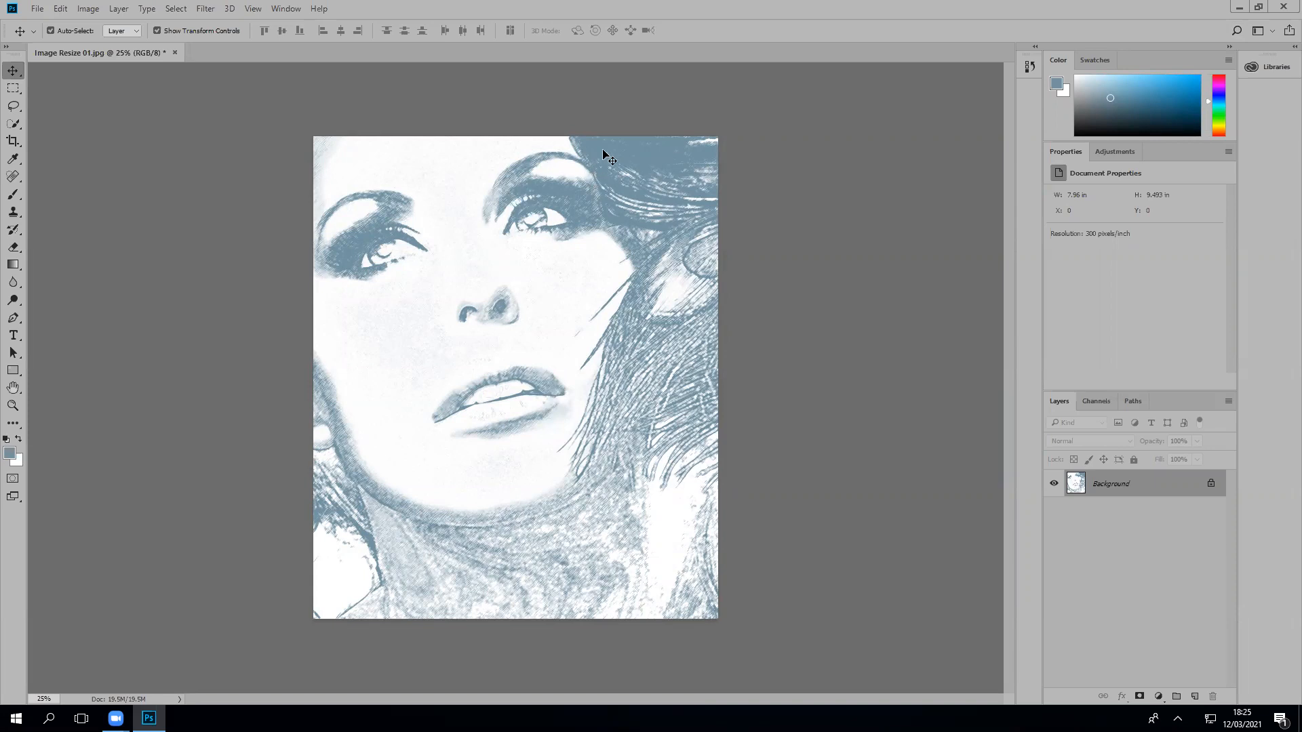
mouse_move(709, 114)
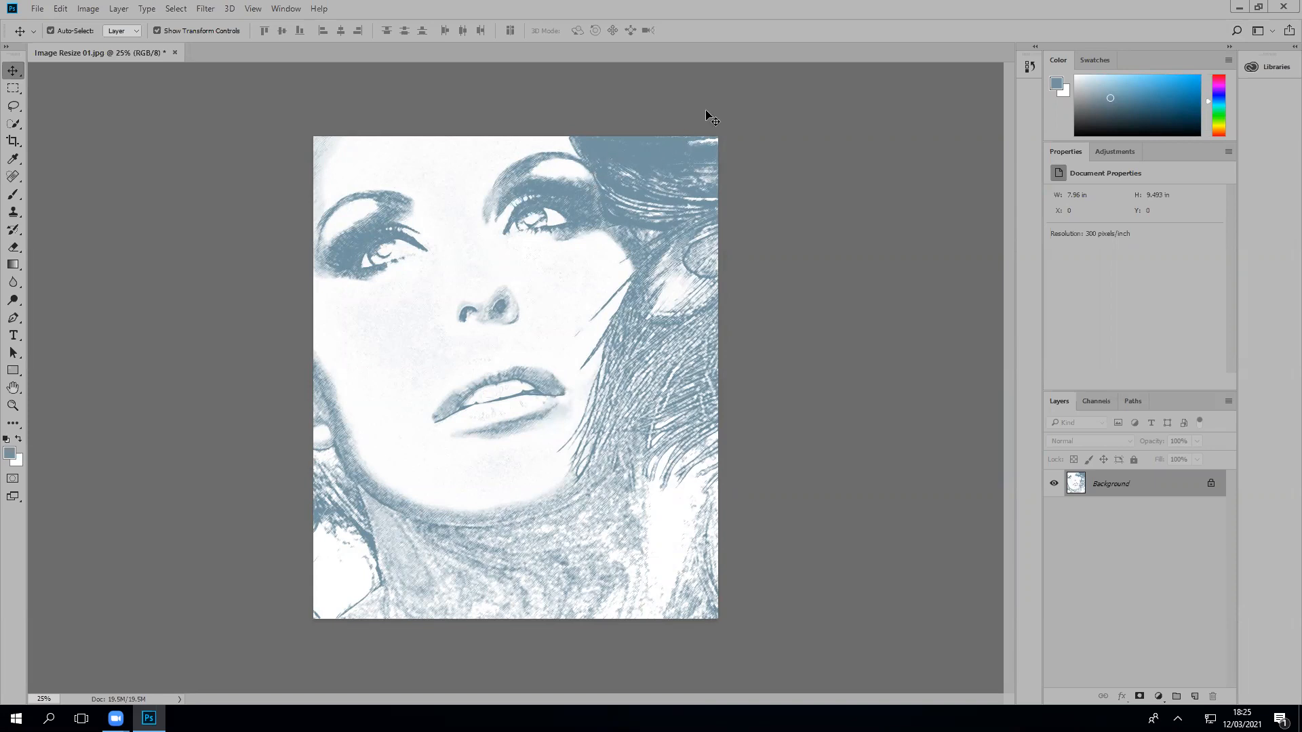